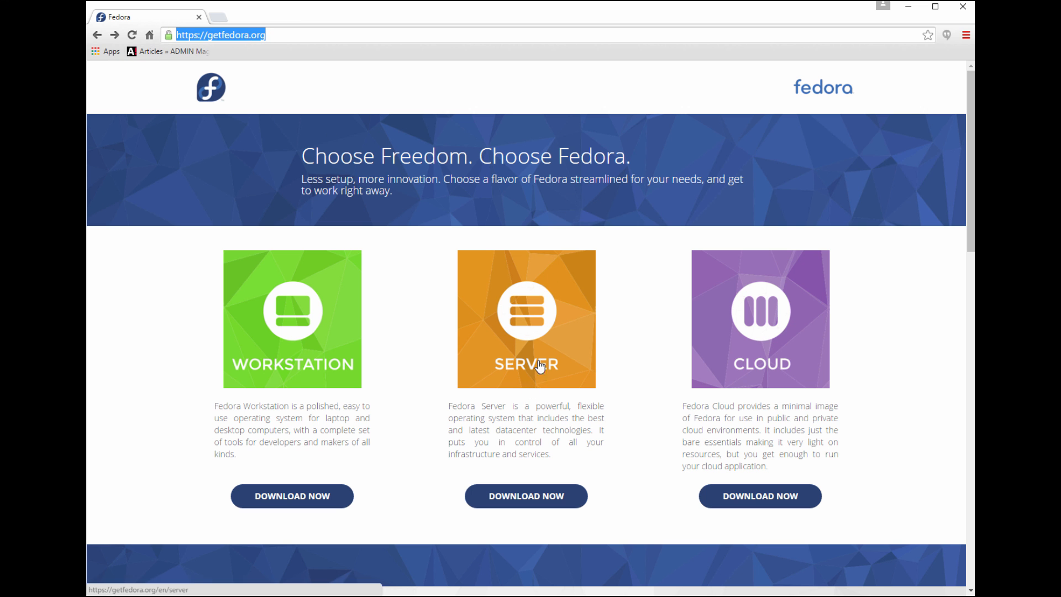
mouse_move(341, 393)
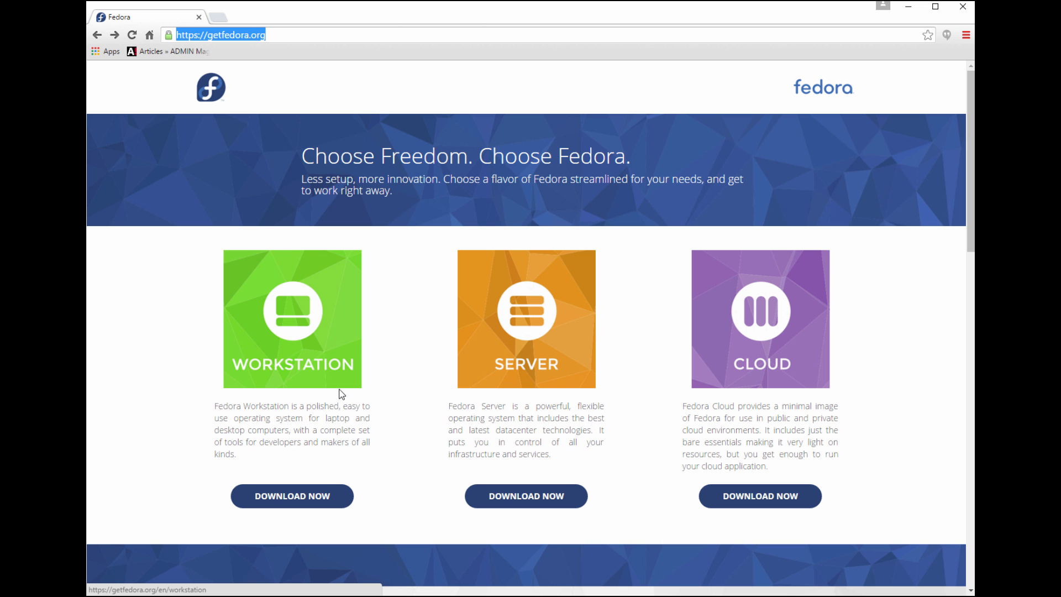
Start downloading the Fedora 24 Beta Workstation 64-bit live image from getfedora.org
left_click(292, 495)
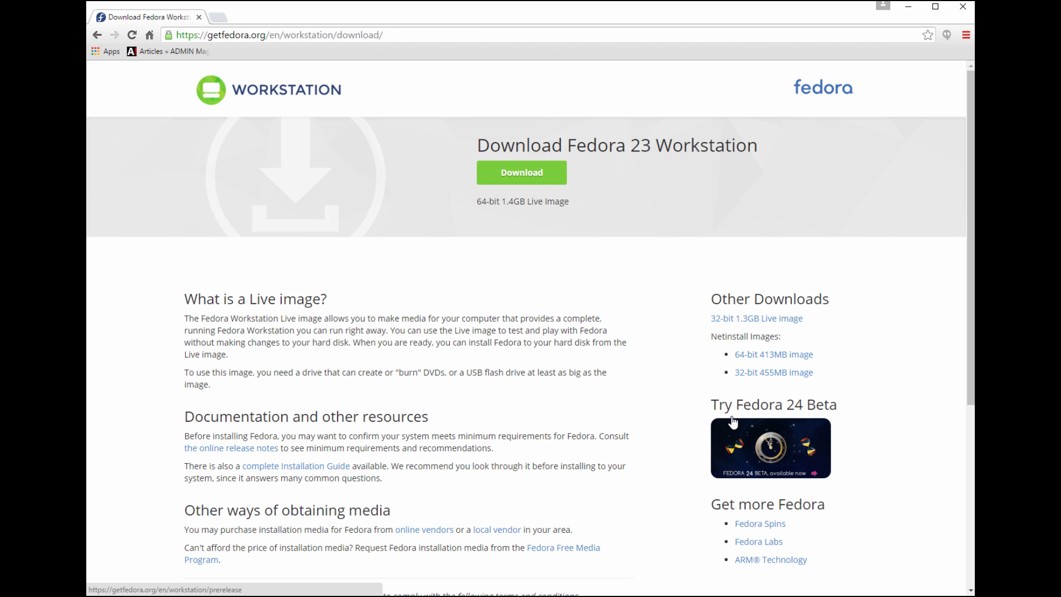
left_click(770, 448)
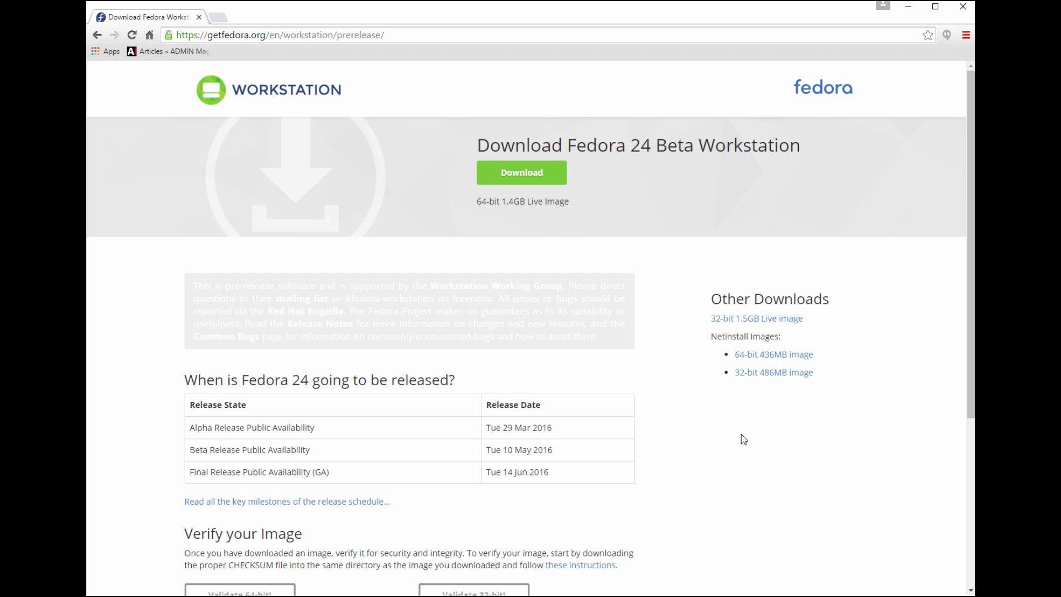
scroll("down", 3)
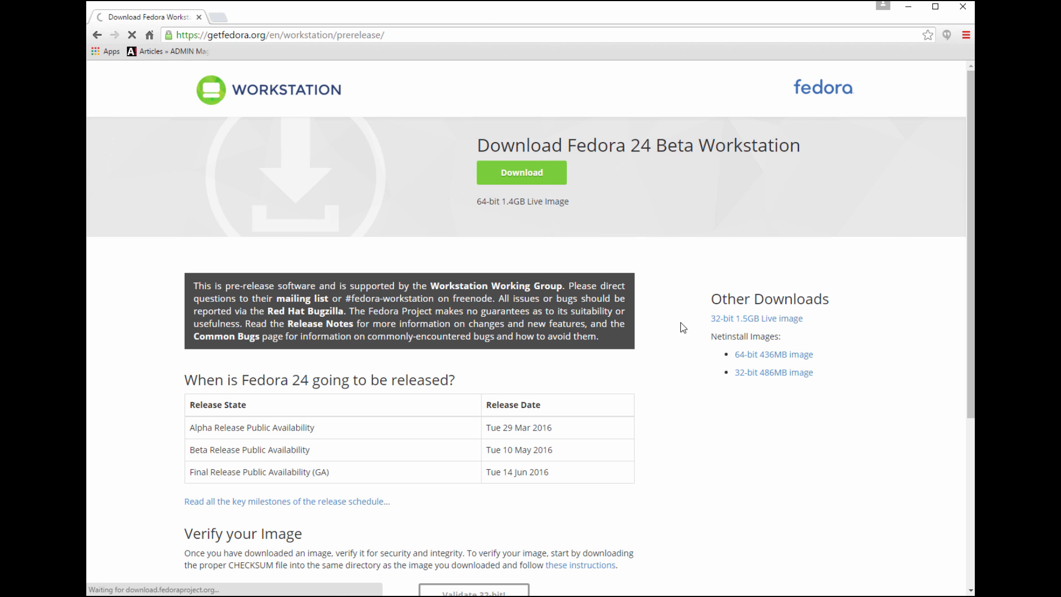
left_click(520, 172)
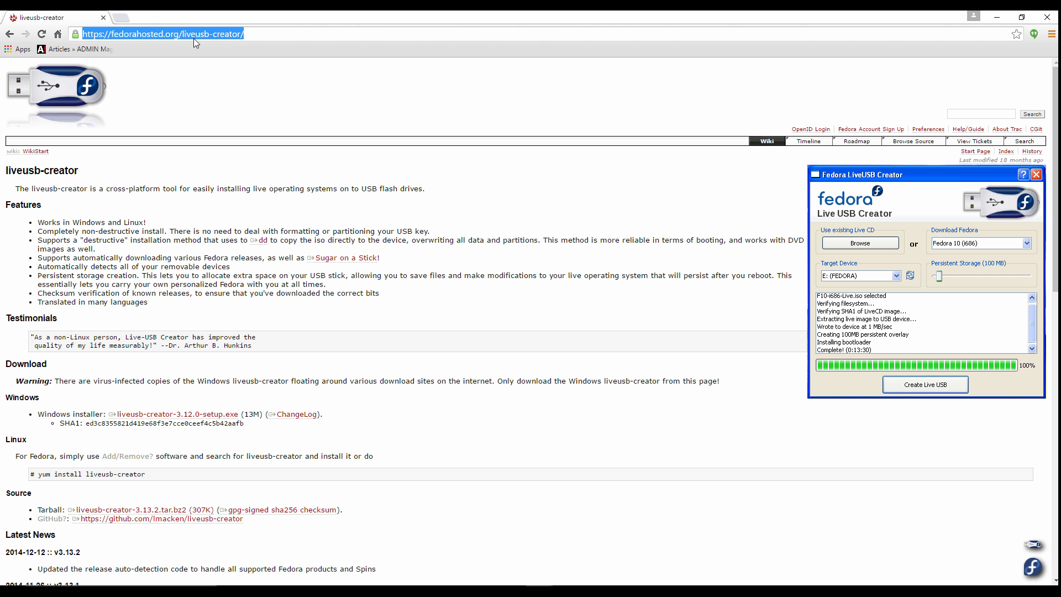
mouse_move(389, 215)
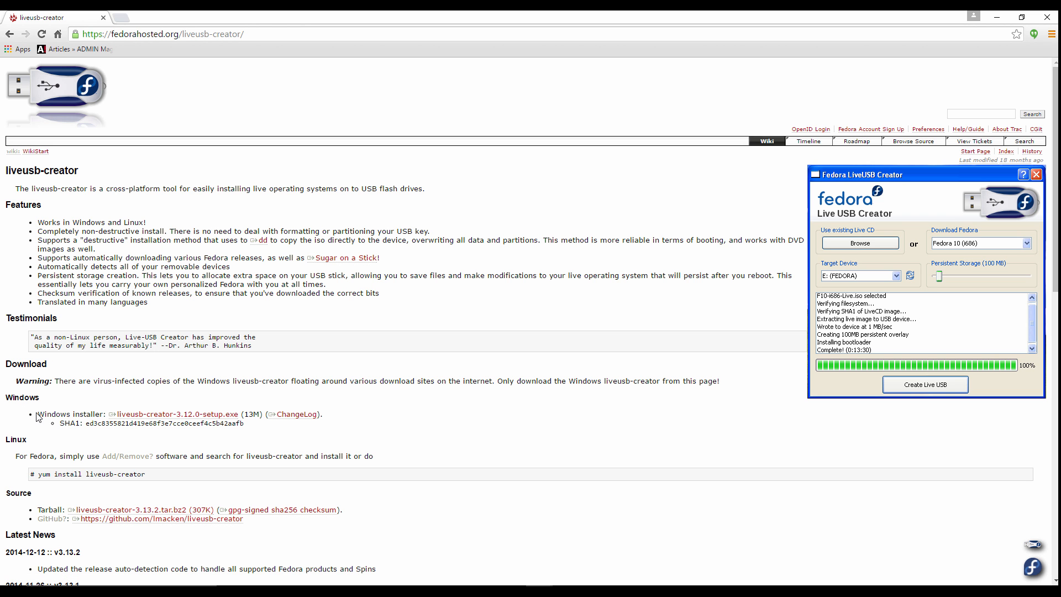
Download the Windows installer liveusb-creator-3.12.0-setup.exe
left_click(176, 414)
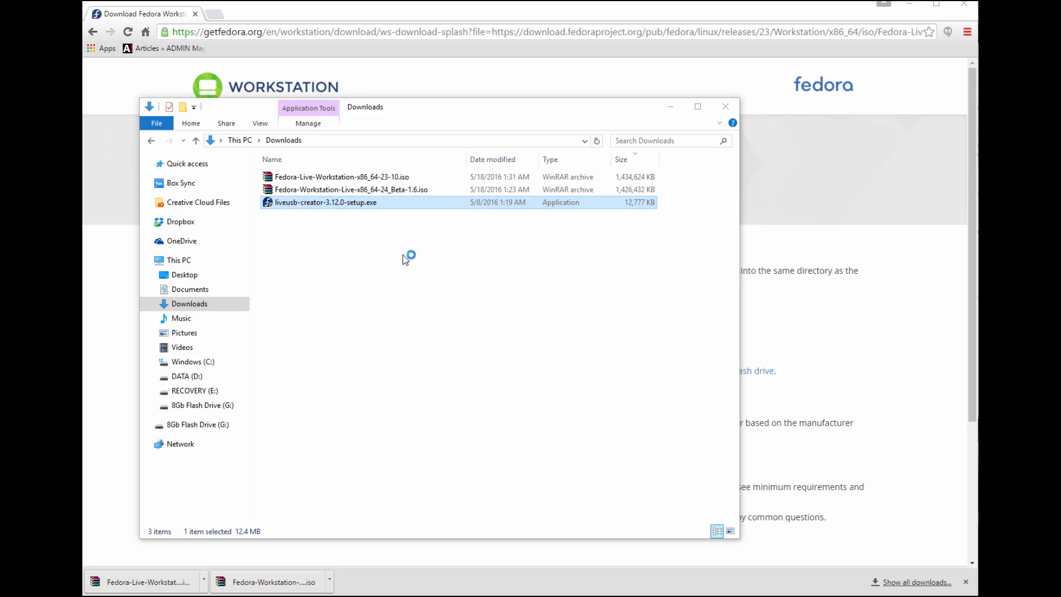
Install liveusb-creator from the downloaded setup and launch it
double_click(325, 203)
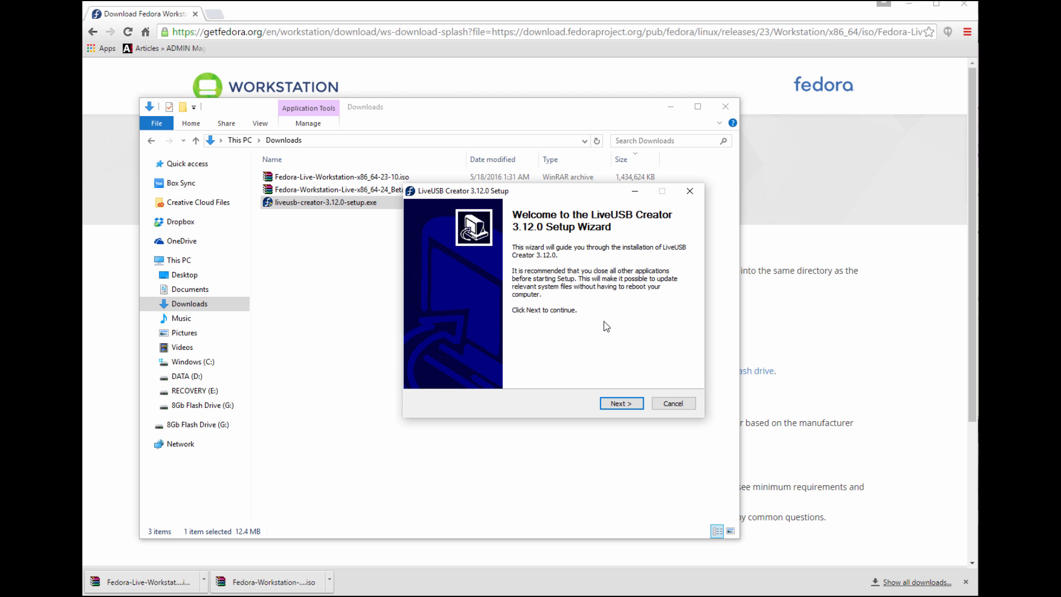
left_click(620, 402)
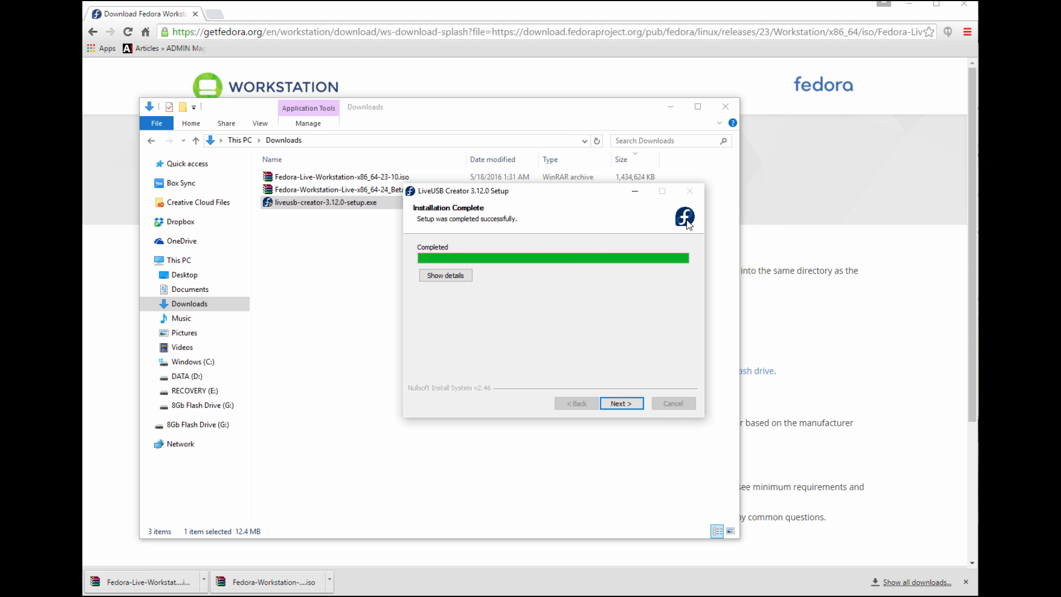
left_click(620, 402)
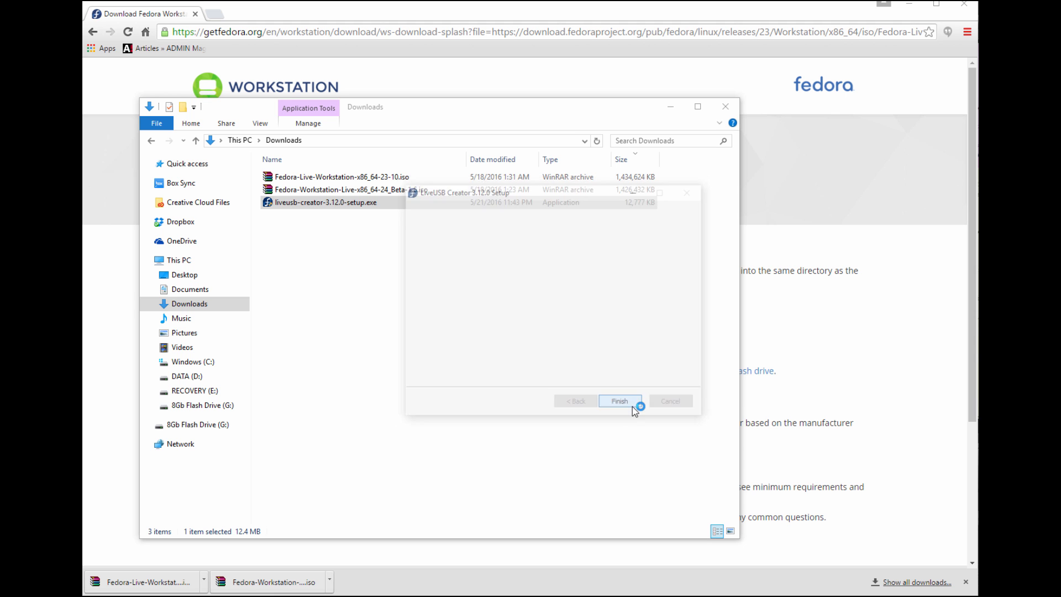
left_click(618, 400)
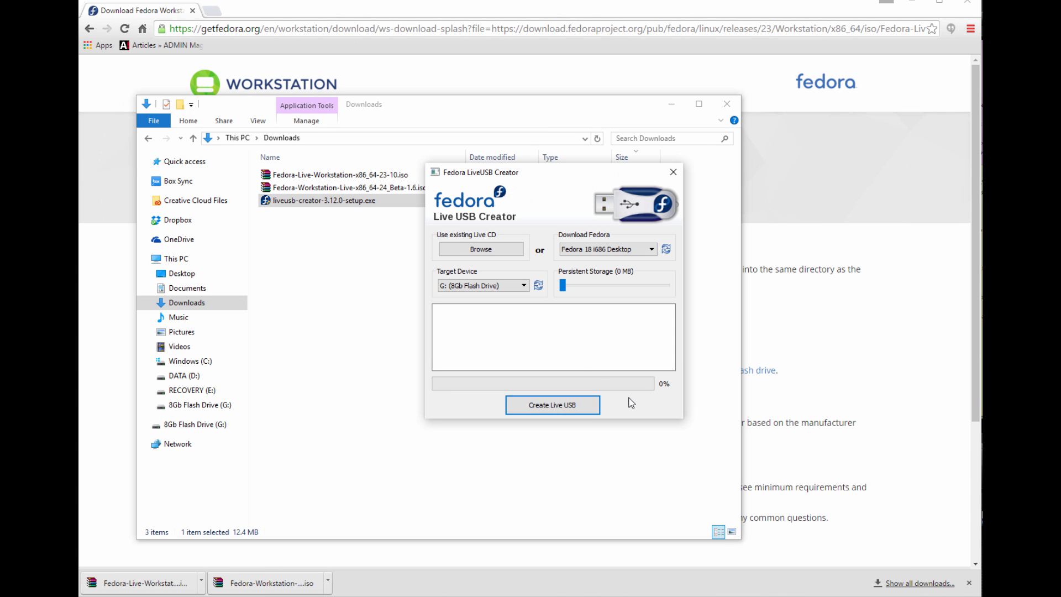
Target the 8Gb Flash Drive G: and select the Fedora 24 Beta Workstation ISO
left_click(482, 285)
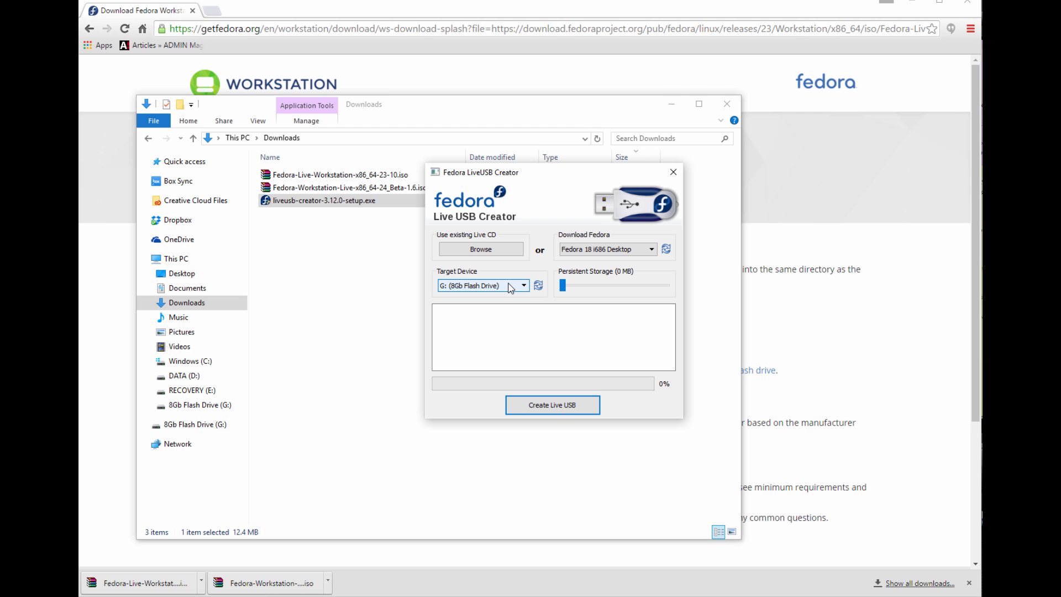
left_click(520, 285)
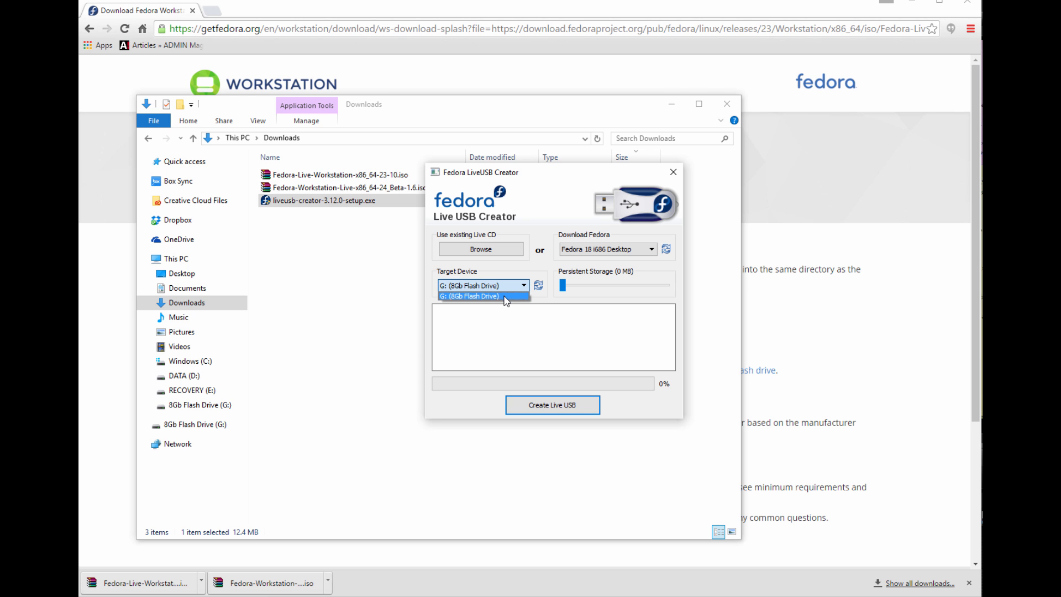
left_click(479, 296)
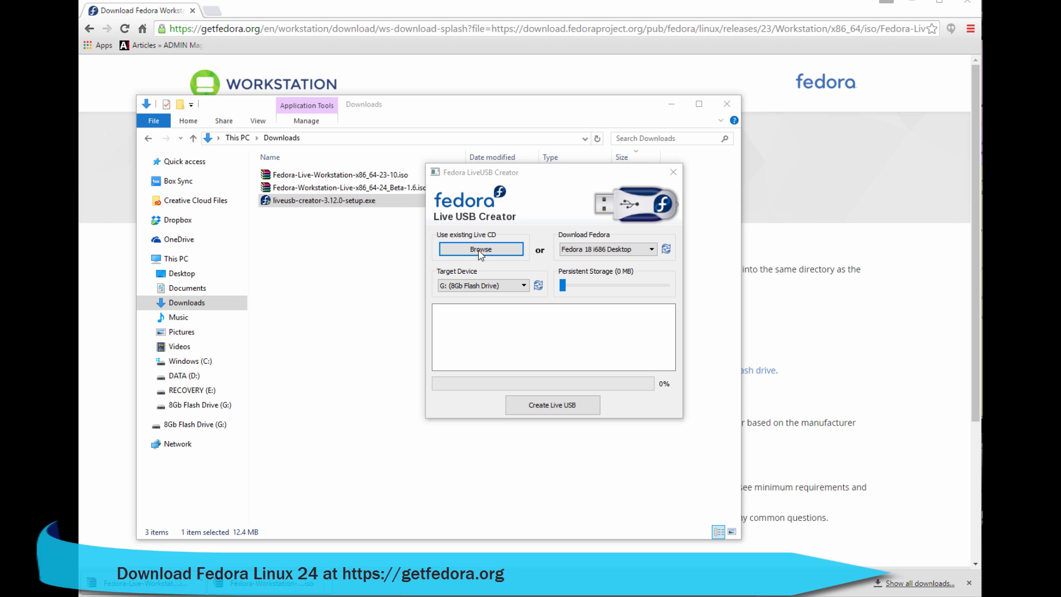
left_click(480, 249)
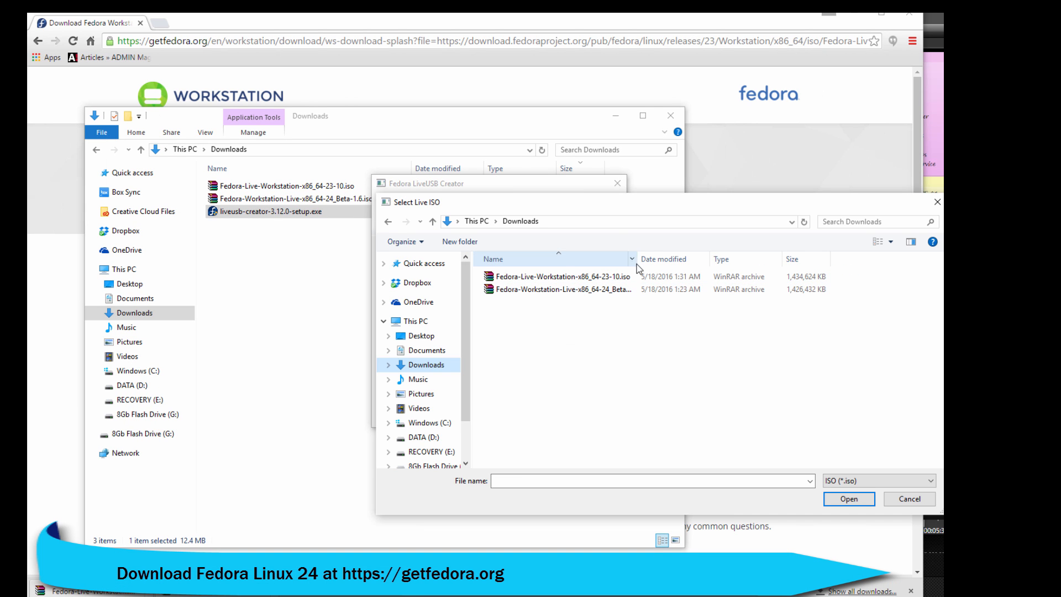
left_click(571, 289)
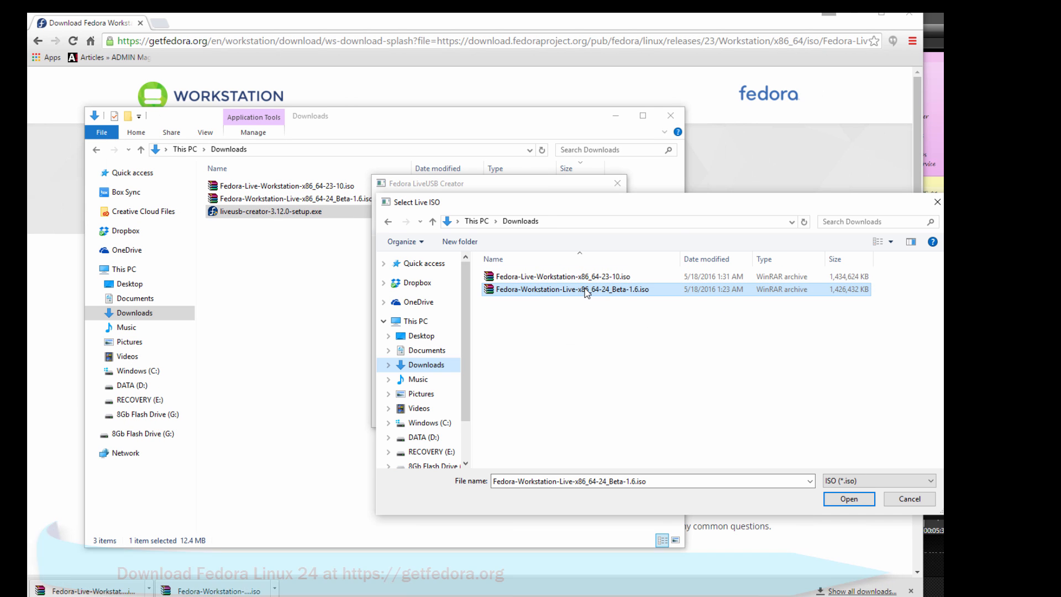
mouse_move(595, 296)
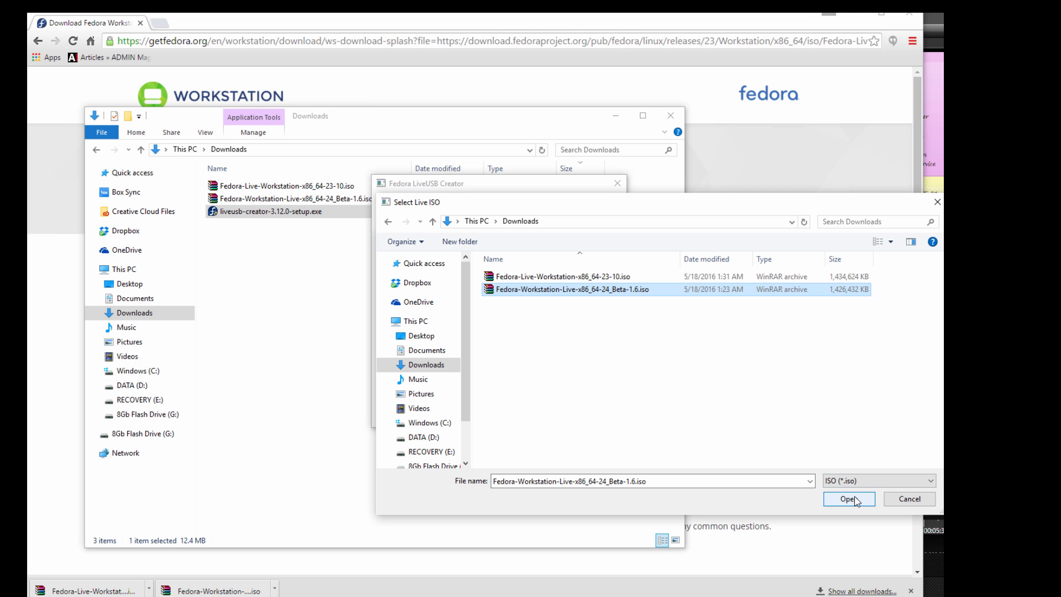
left_click(848, 499)
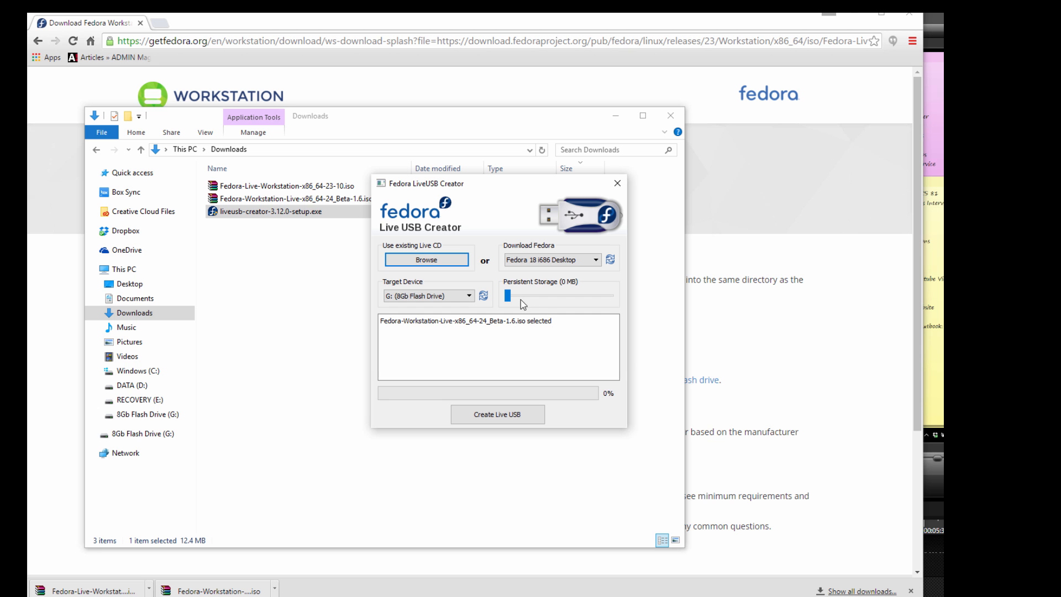
Write the Fedora 24 Beta live image to the flash drive
left_click(497, 415)
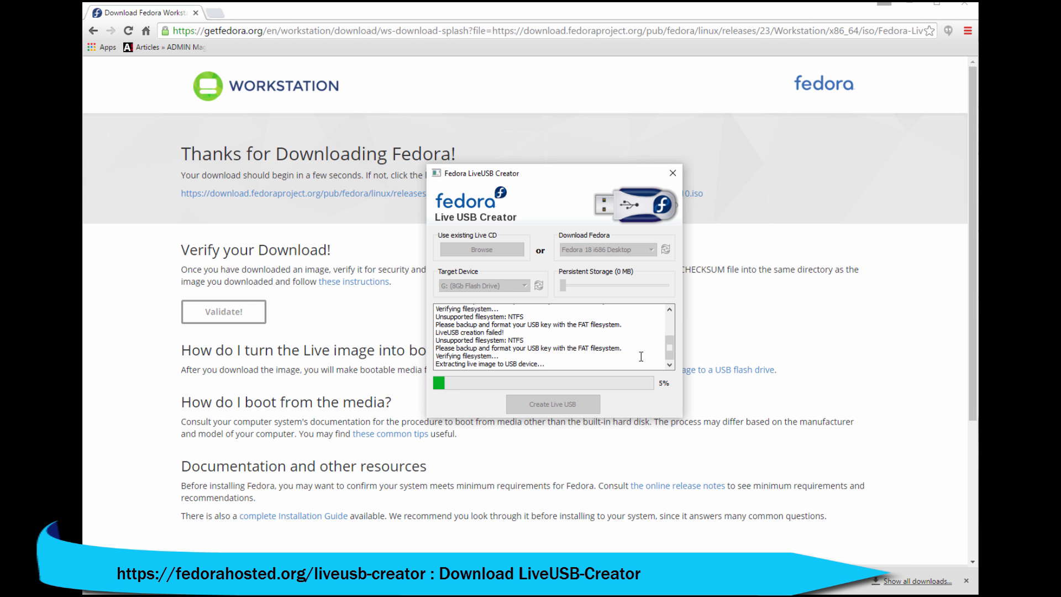
mouse_move(728, 499)
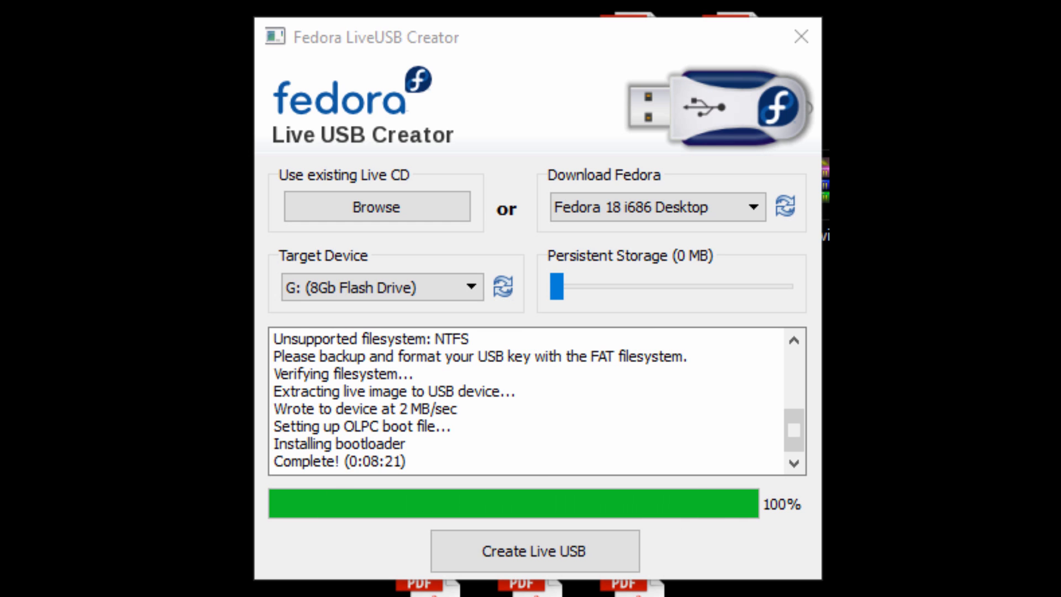
mouse_move(701, 230)
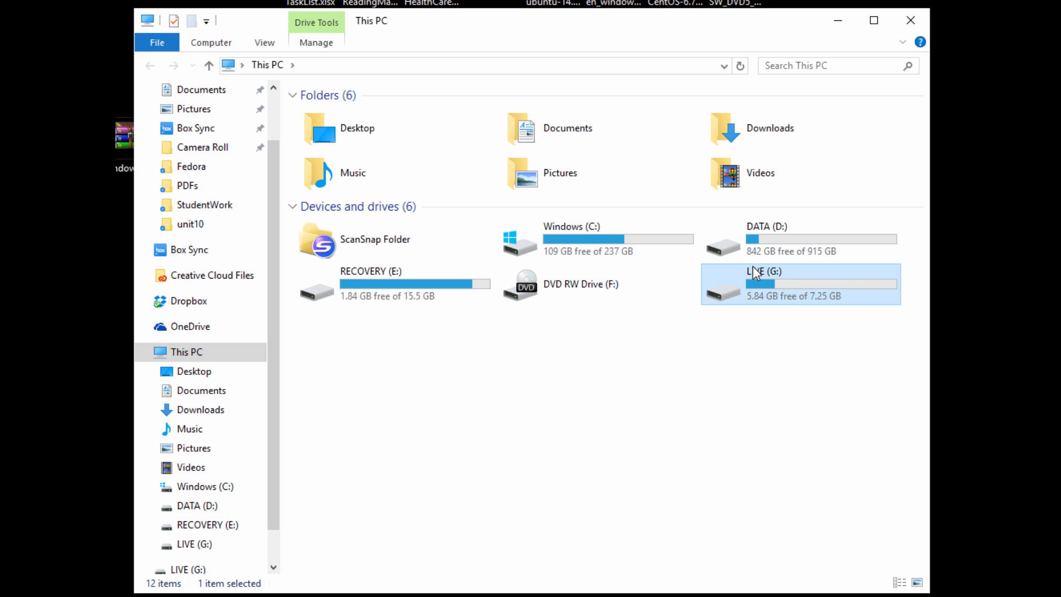
View the contents of the LIVE (G:) flash drive in File Explorer
double_click(752, 276)
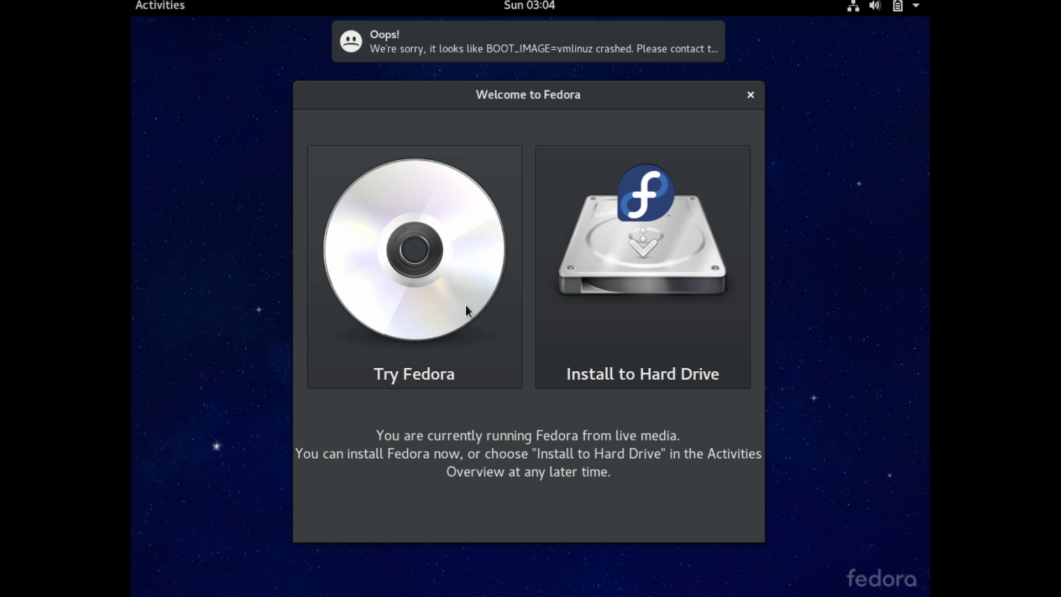
mouse_move(433, 289)
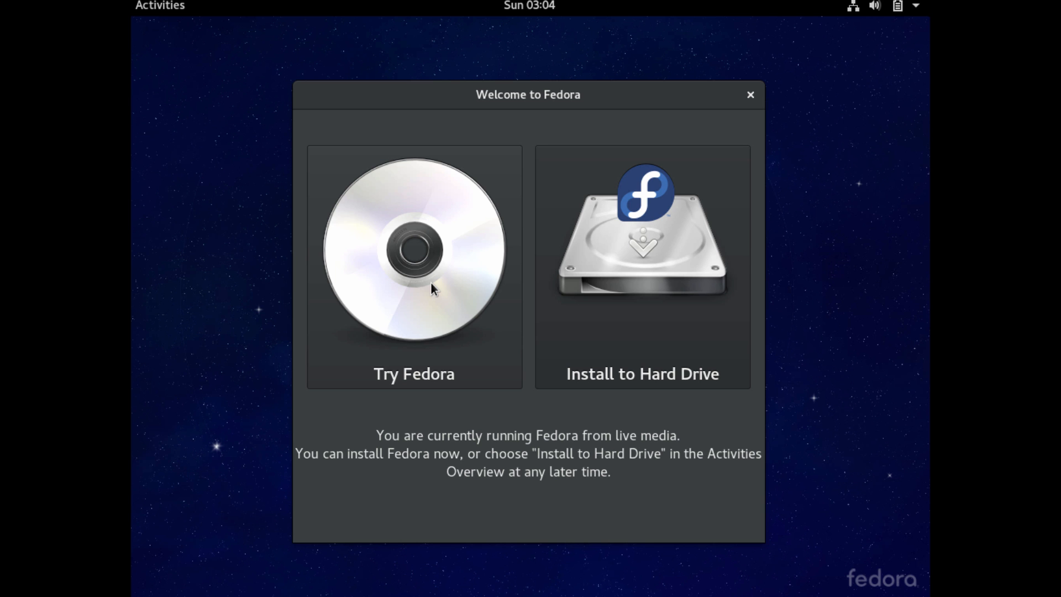
mouse_move(460, 200)
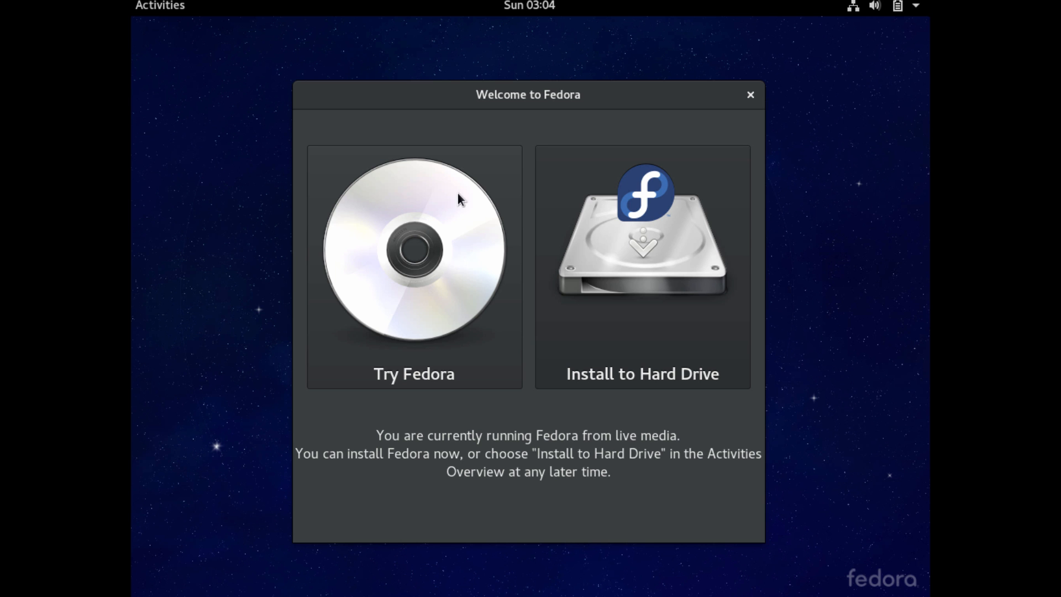
mouse_move(476, 277)
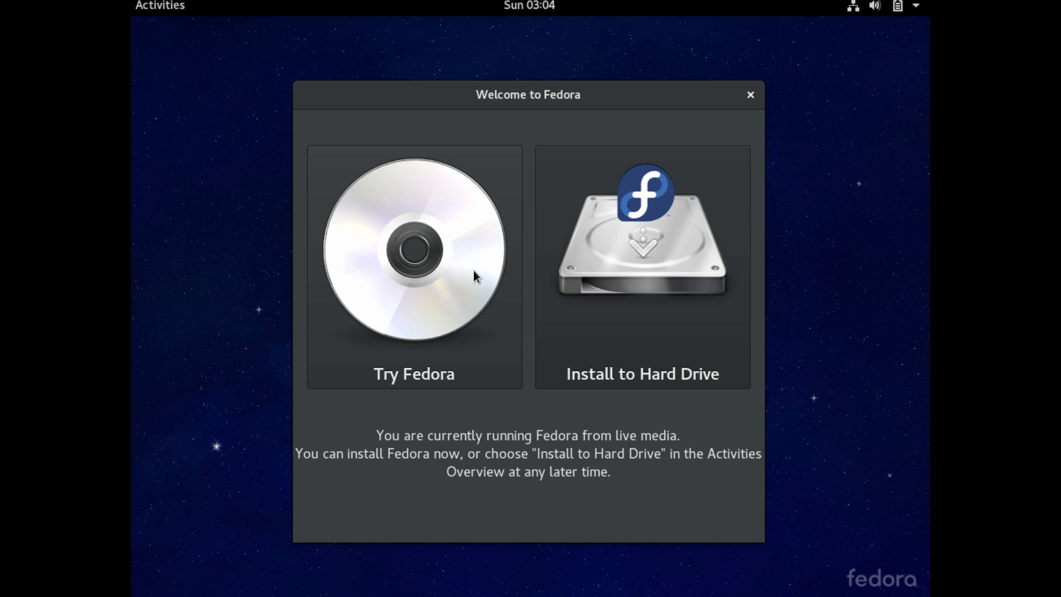
mouse_move(653, 280)
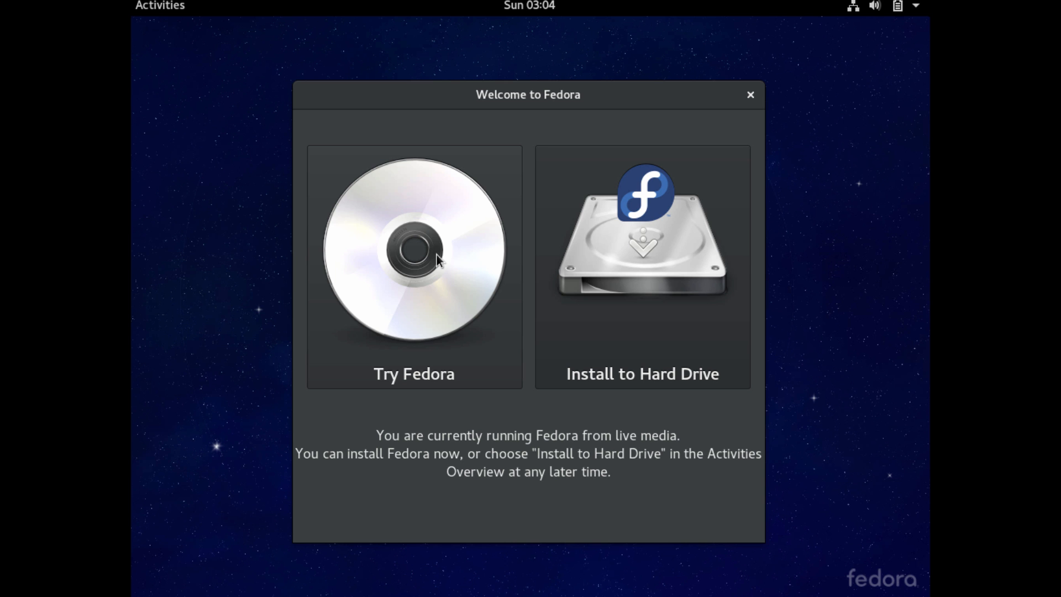
mouse_move(453, 221)
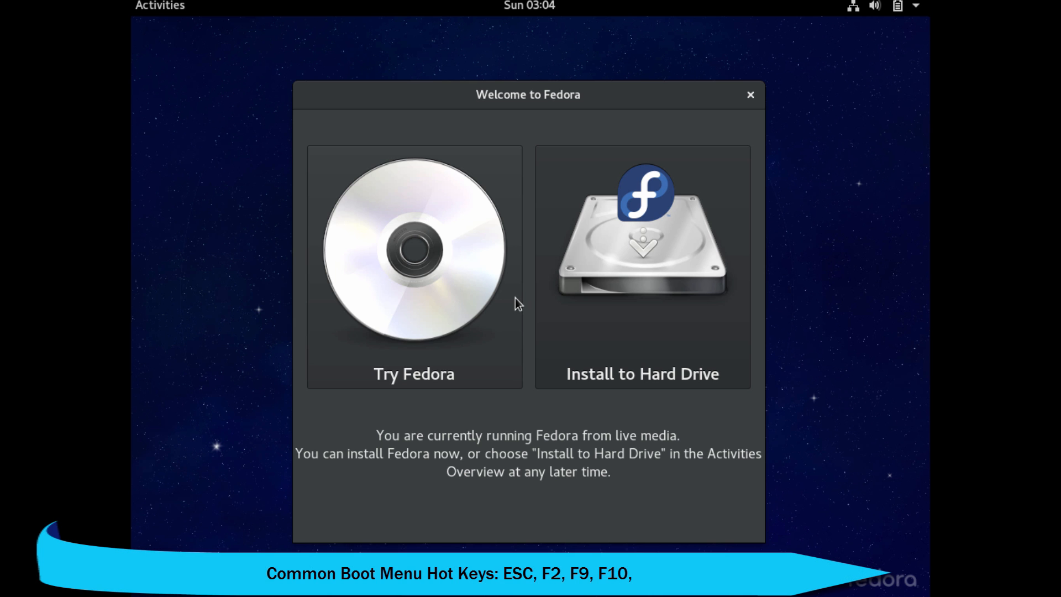
Begin installing to hard drive in English (United States) and accept the pre-release warning
left_click(749, 94)
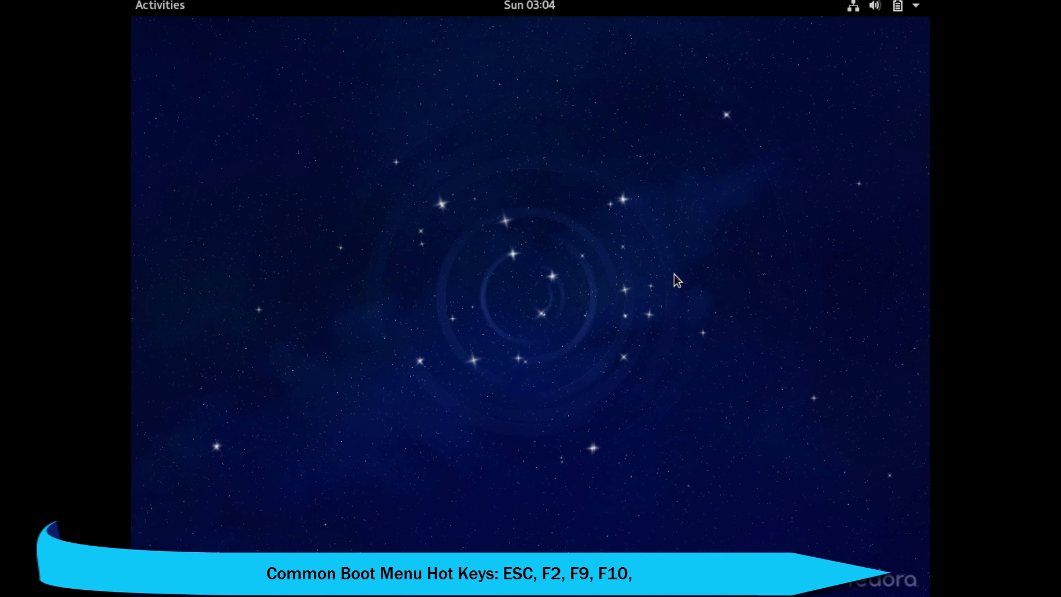
mouse_move(670, 291)
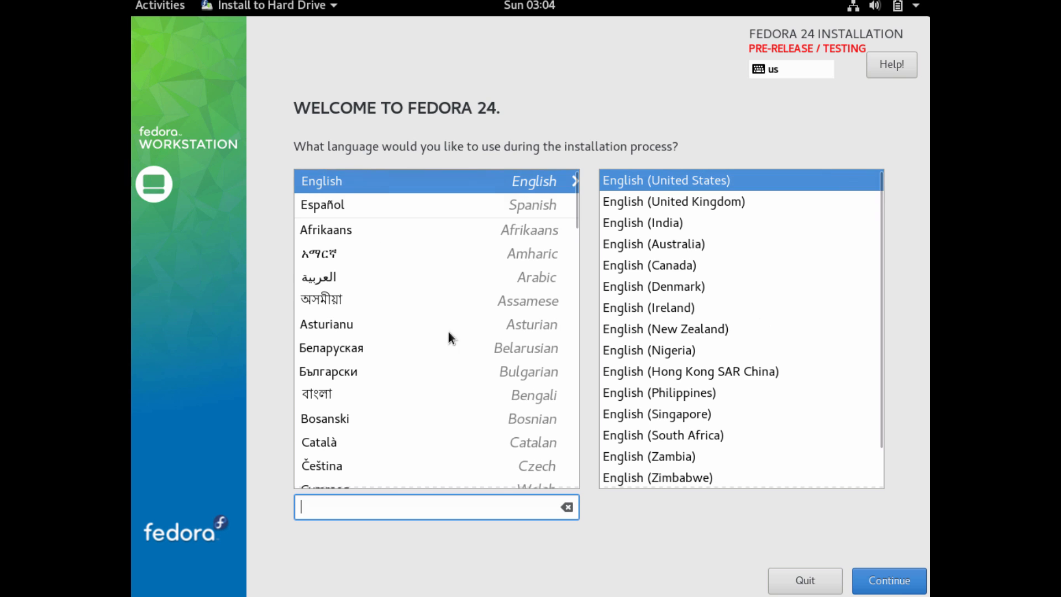
left_click(887, 580)
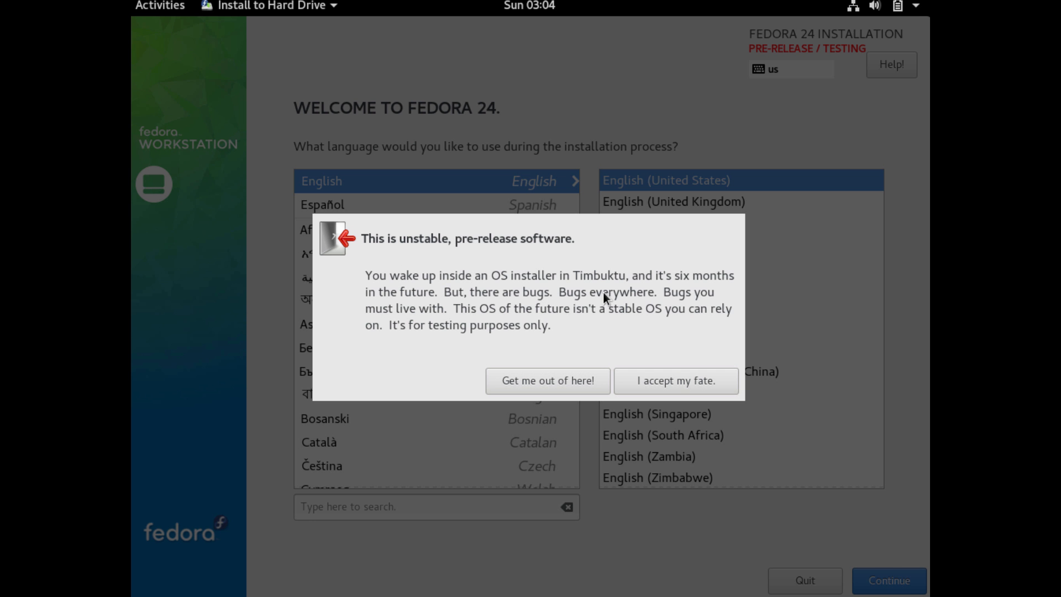
mouse_move(564, 331)
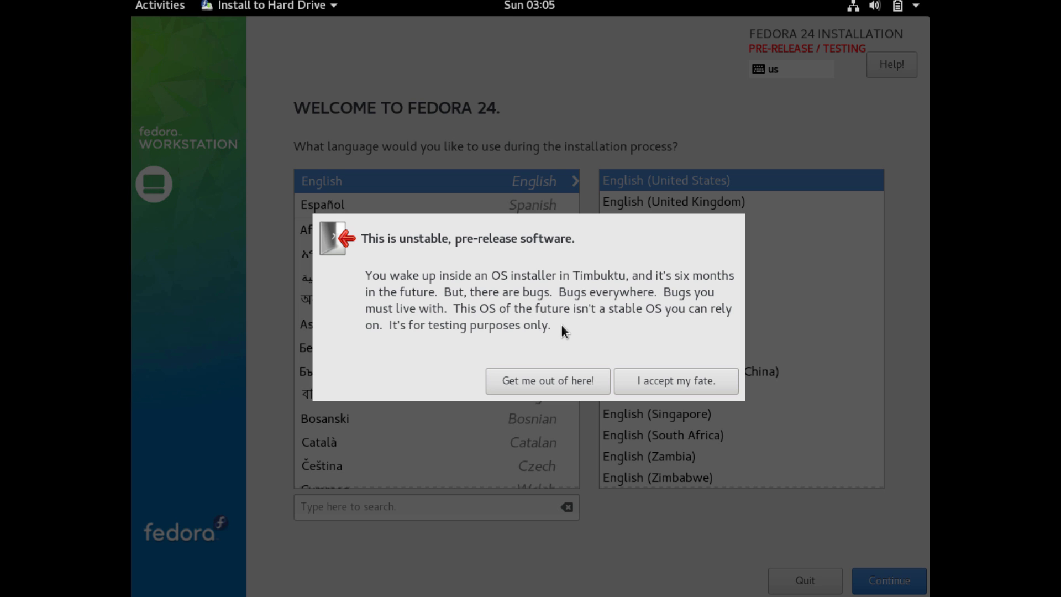
mouse_move(627, 367)
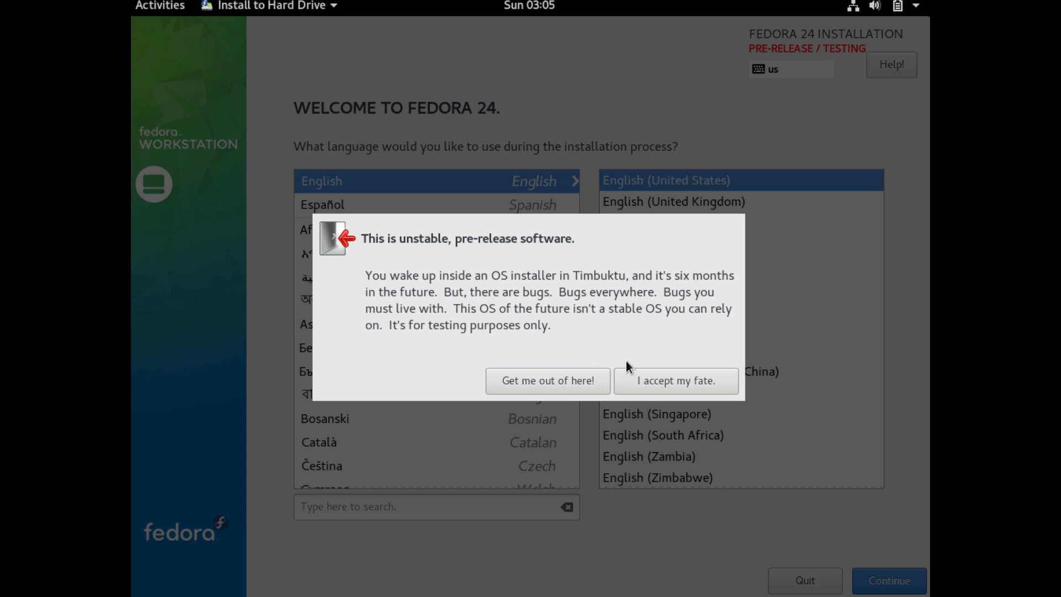
left_click(674, 380)
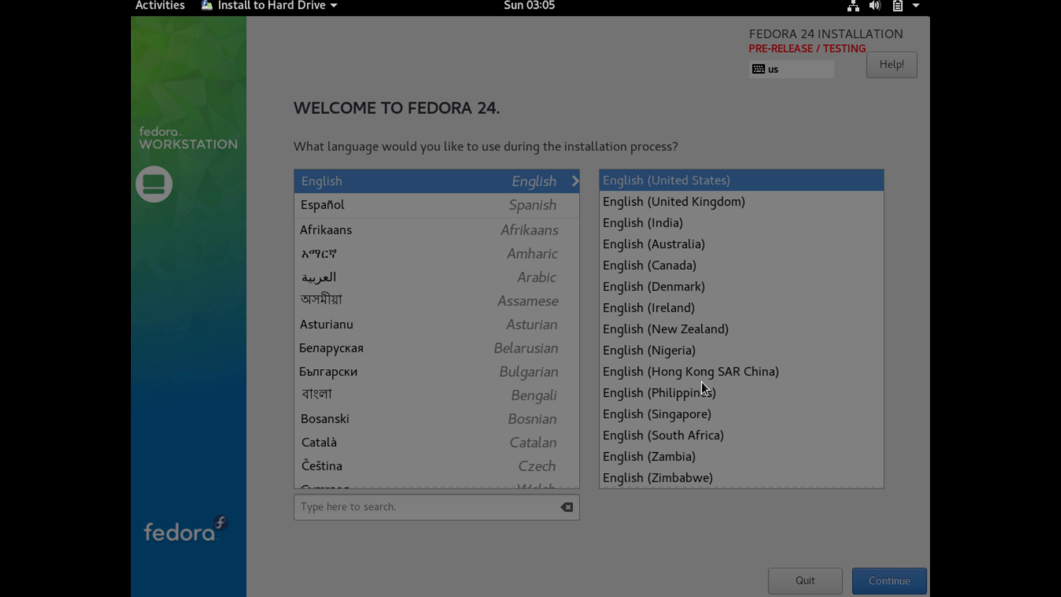
left_click(889, 580)
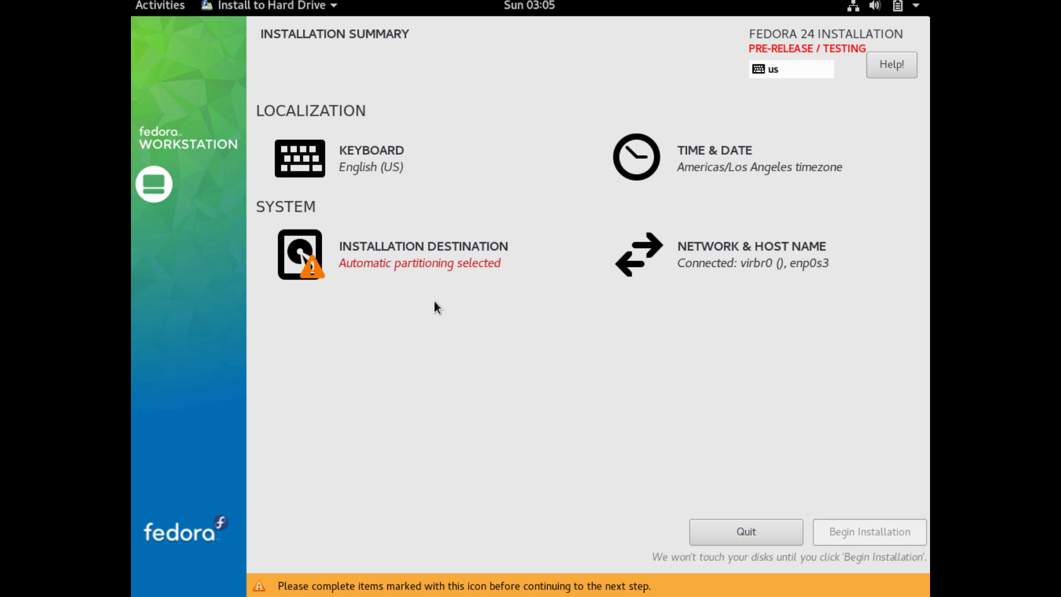
mouse_move(654, 162)
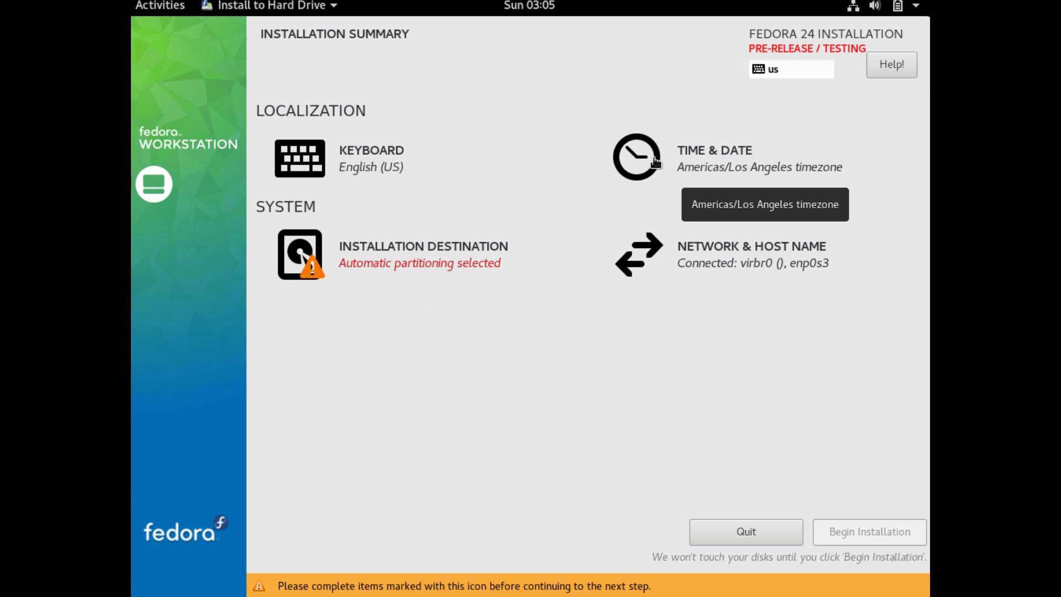
left_click(300, 158)
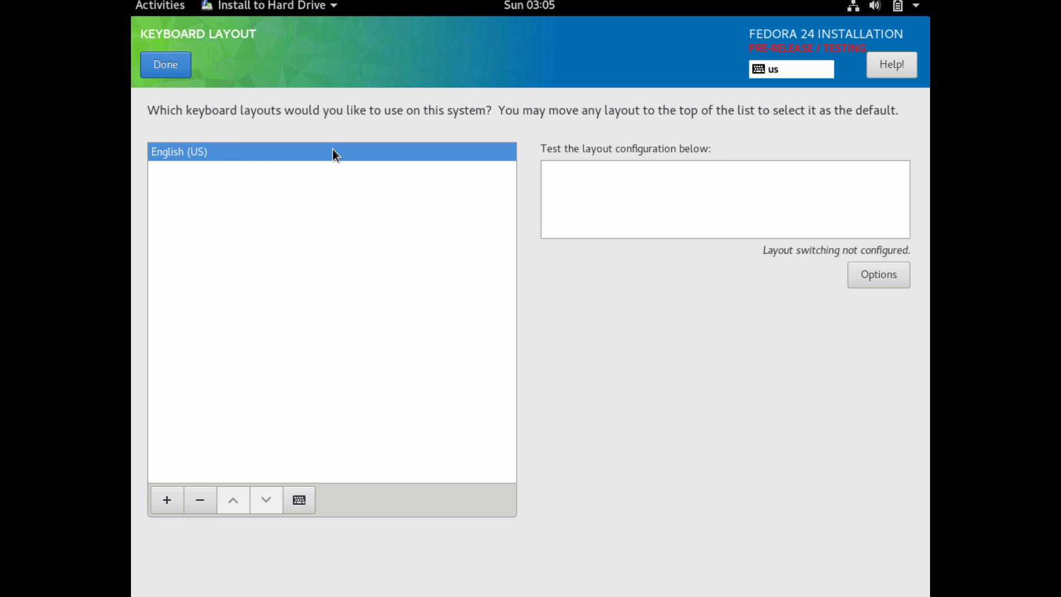
type("Test Test")
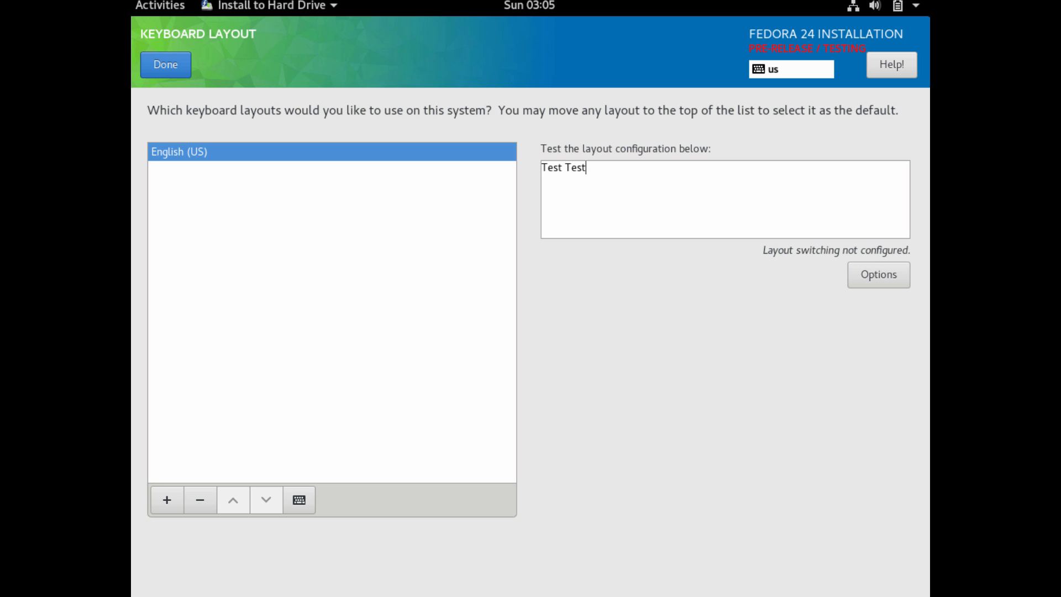
left_click(165, 64)
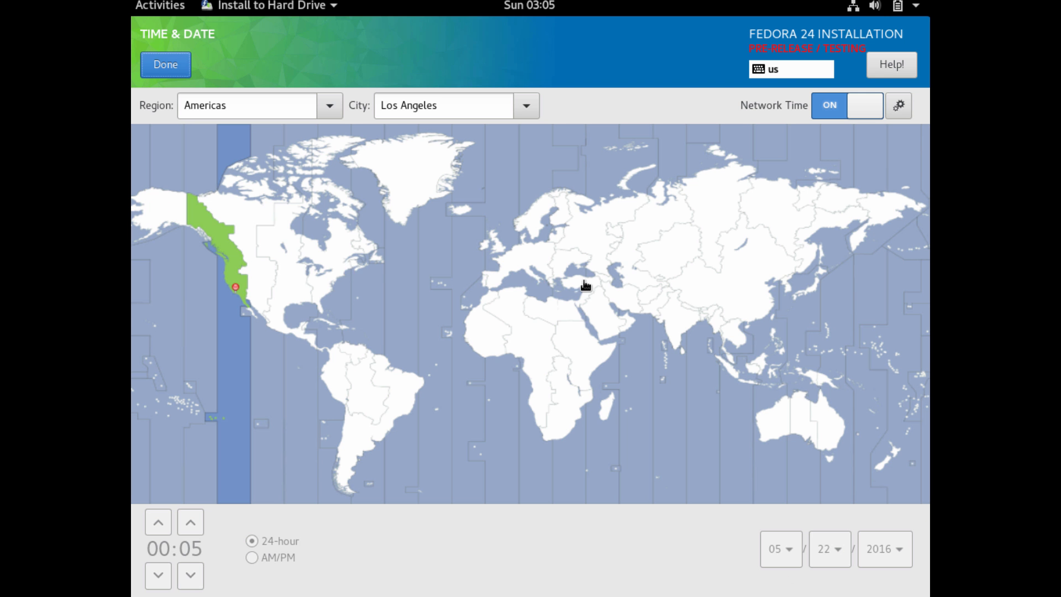
left_click(165, 64)
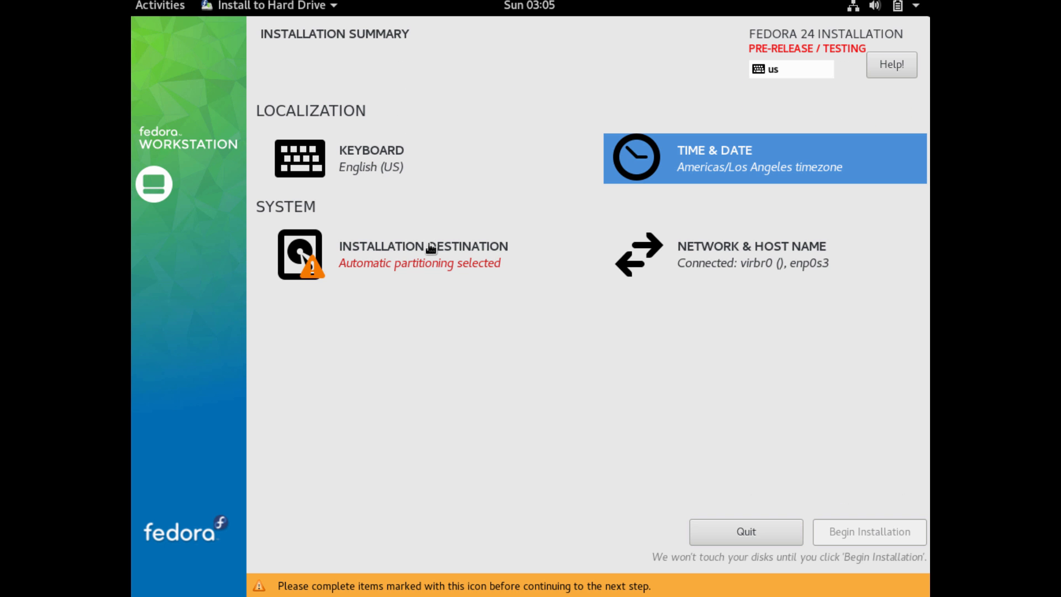
Select the 16 GiB ATA VBOX disk as destination with 'I will configure partitioning'
left_click(422, 255)
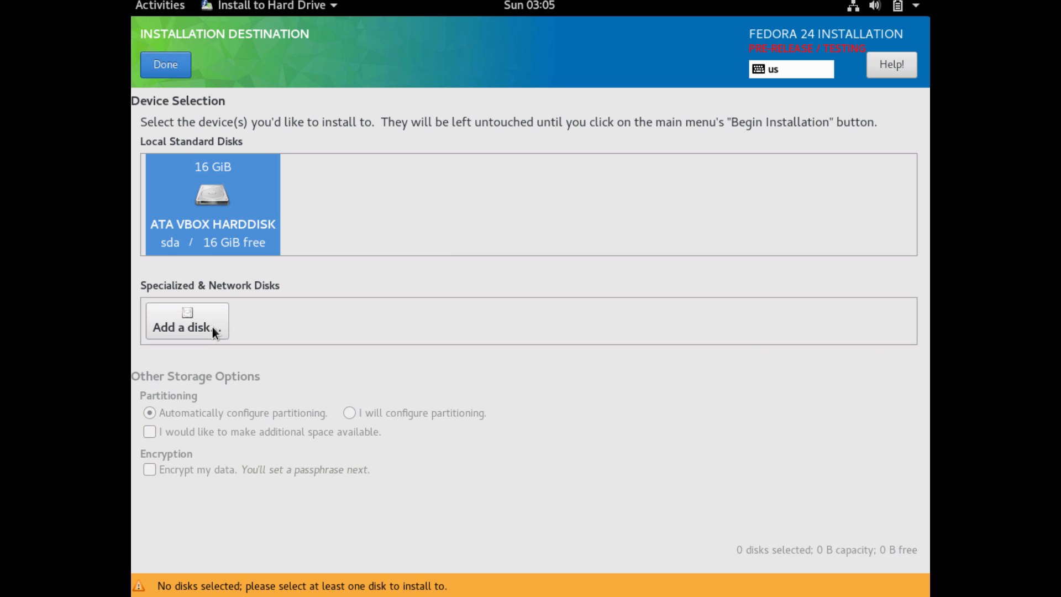
left_click(187, 327)
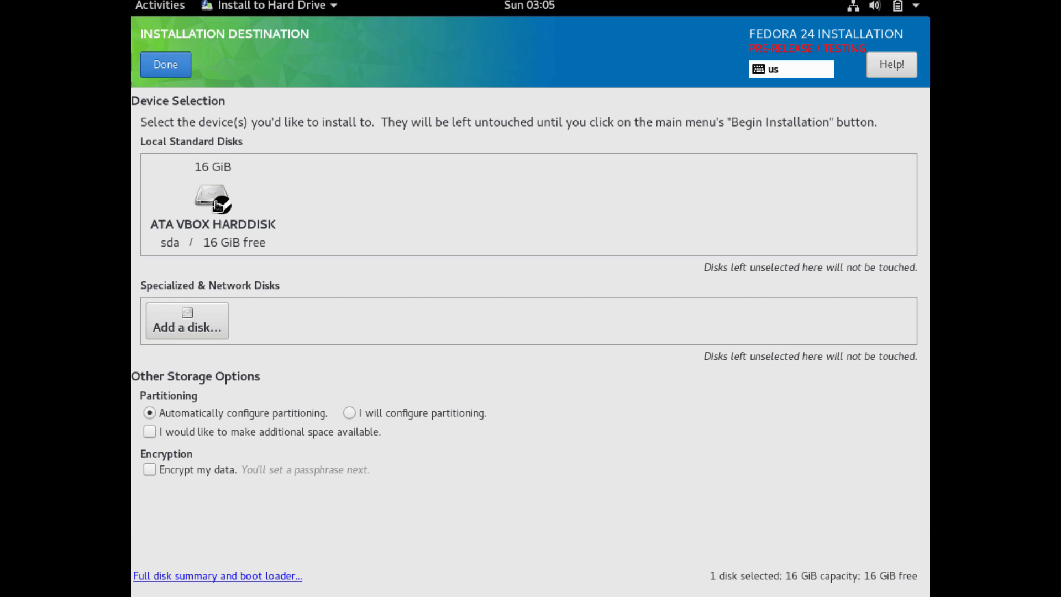
left_click(213, 203)
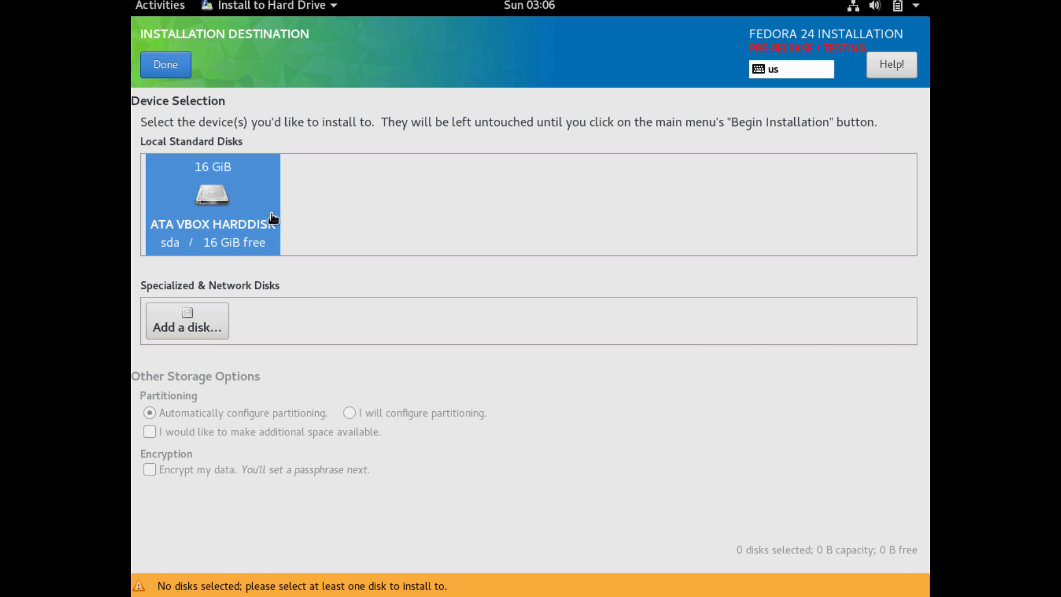
left_click(212, 203)
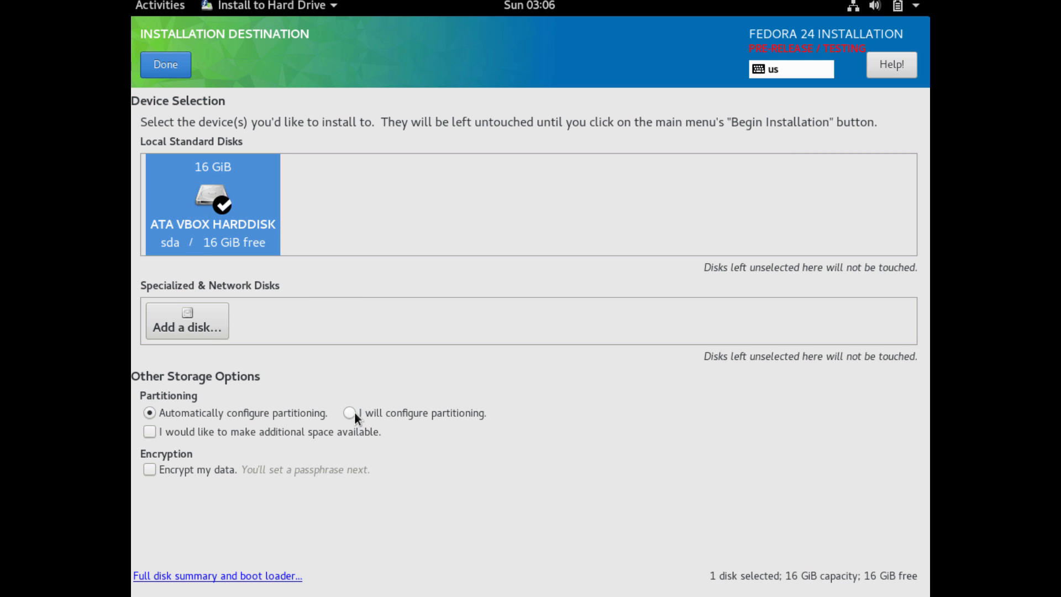
left_click(350, 412)
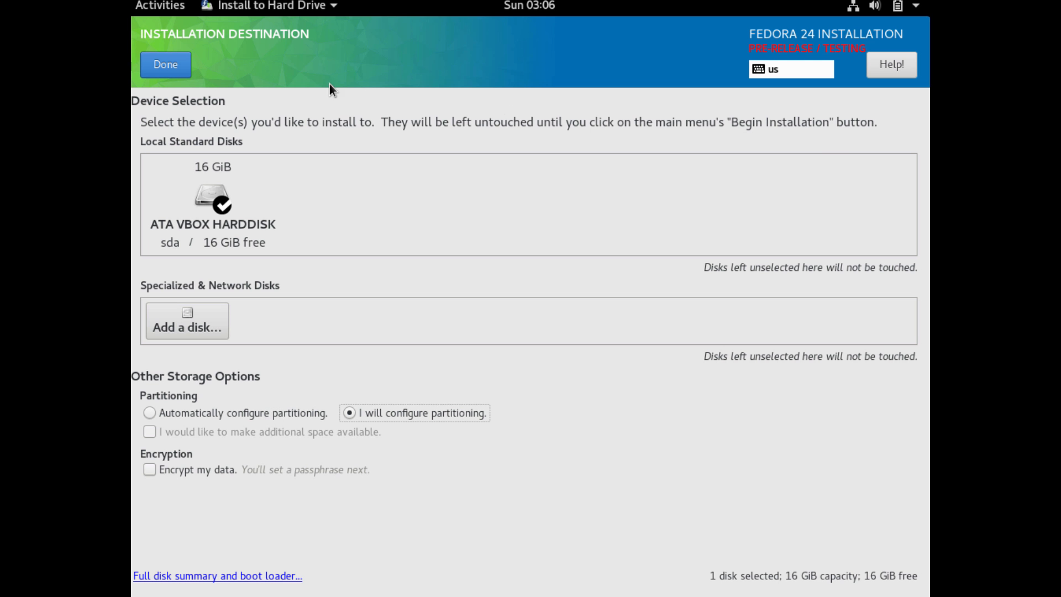
Enter manual partitioning with the LVM scheme and add a / mount point of 14Gb
left_click(165, 64)
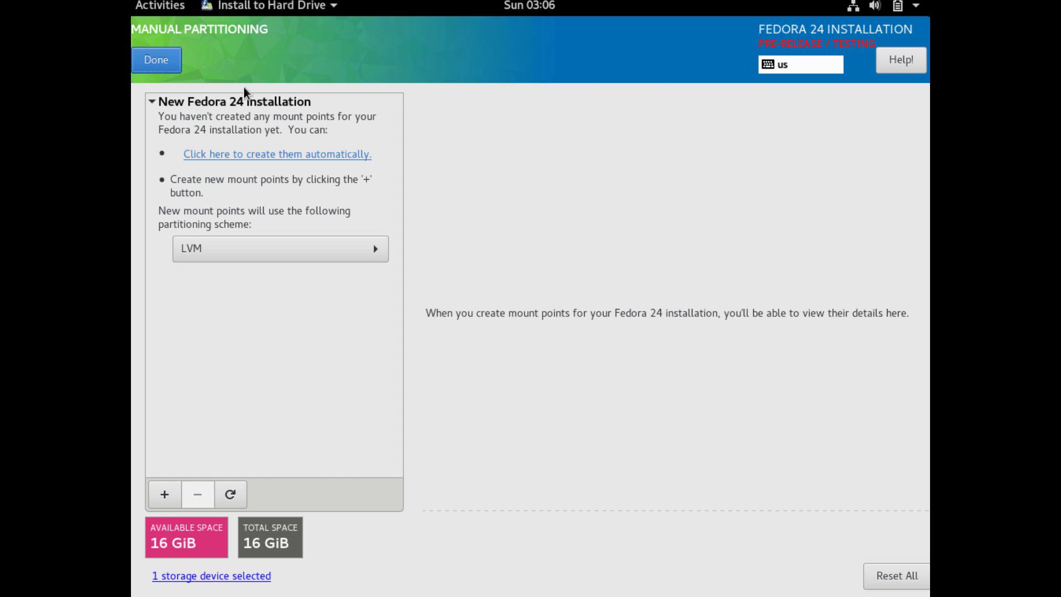
left_click(280, 249)
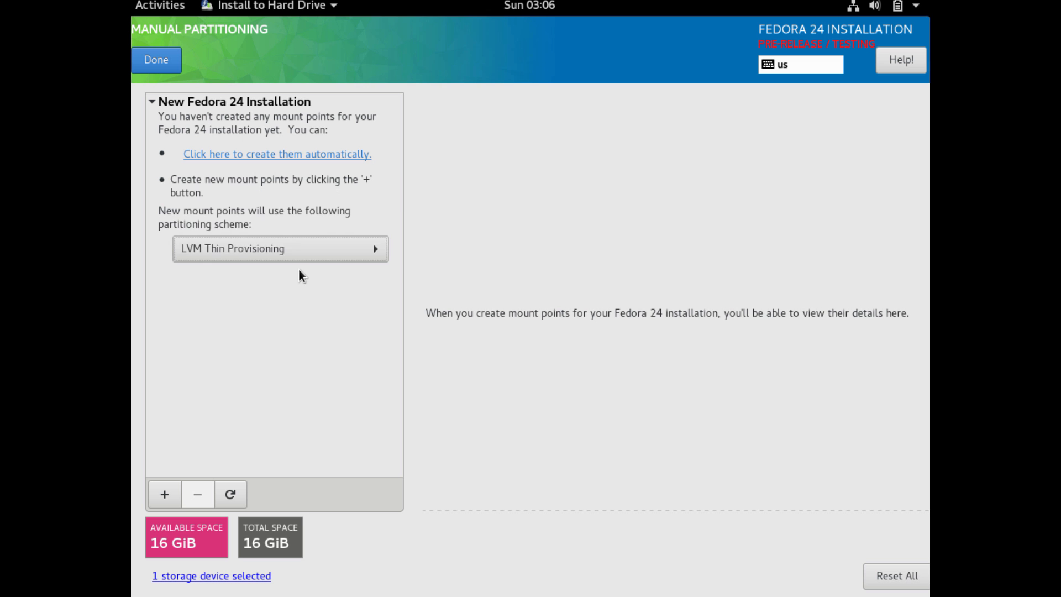
left_click(278, 249)
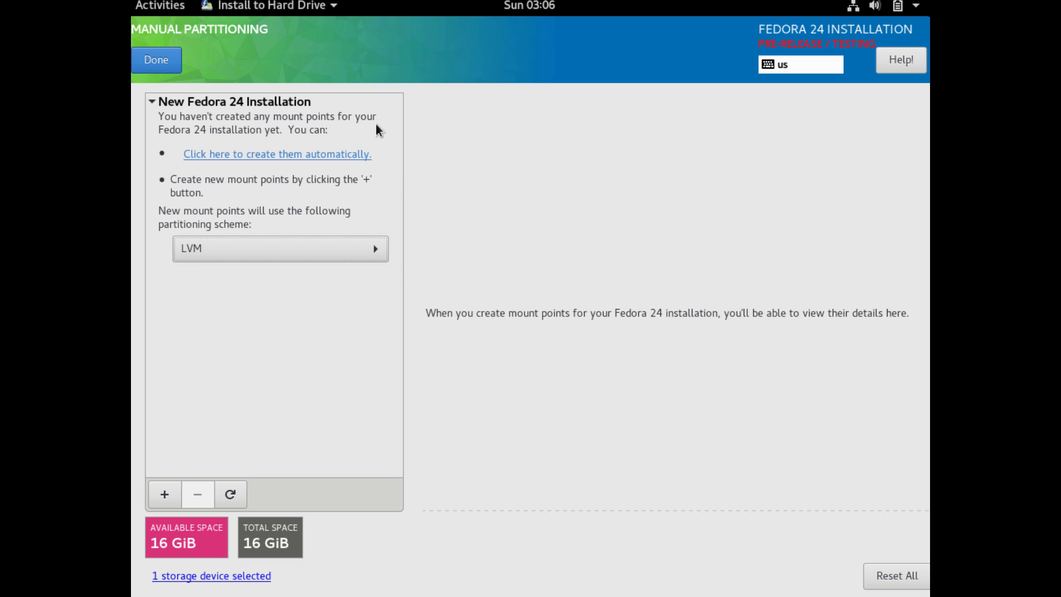
mouse_move(318, 156)
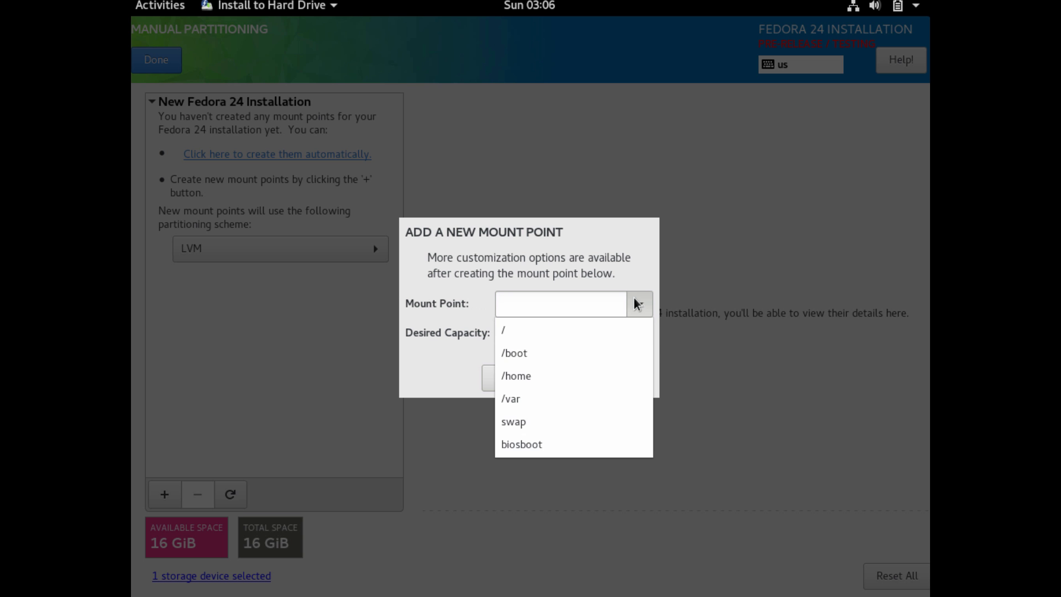
left_click(504, 330)
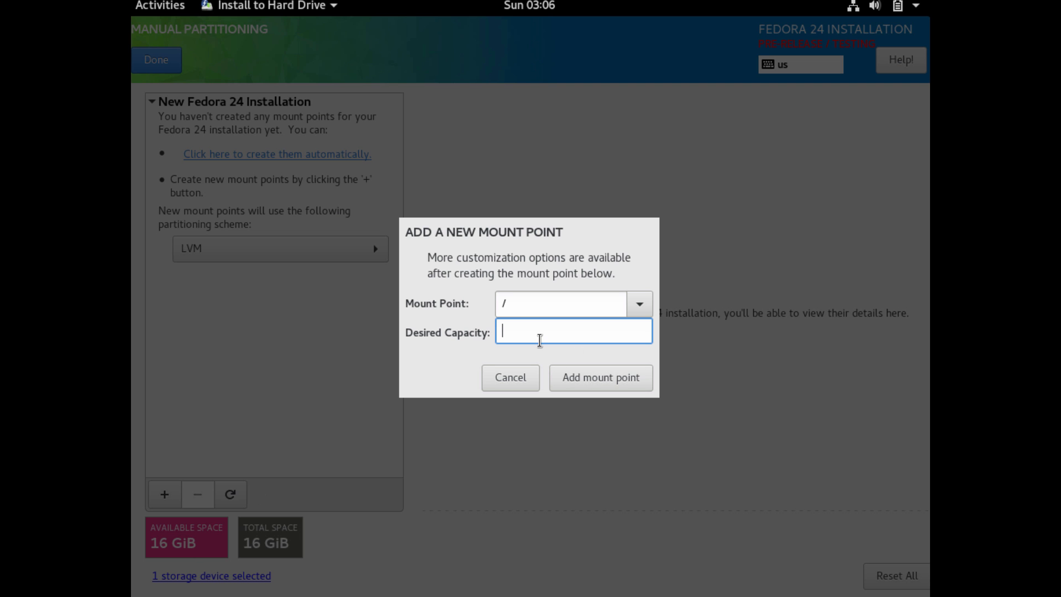
type("14Gb")
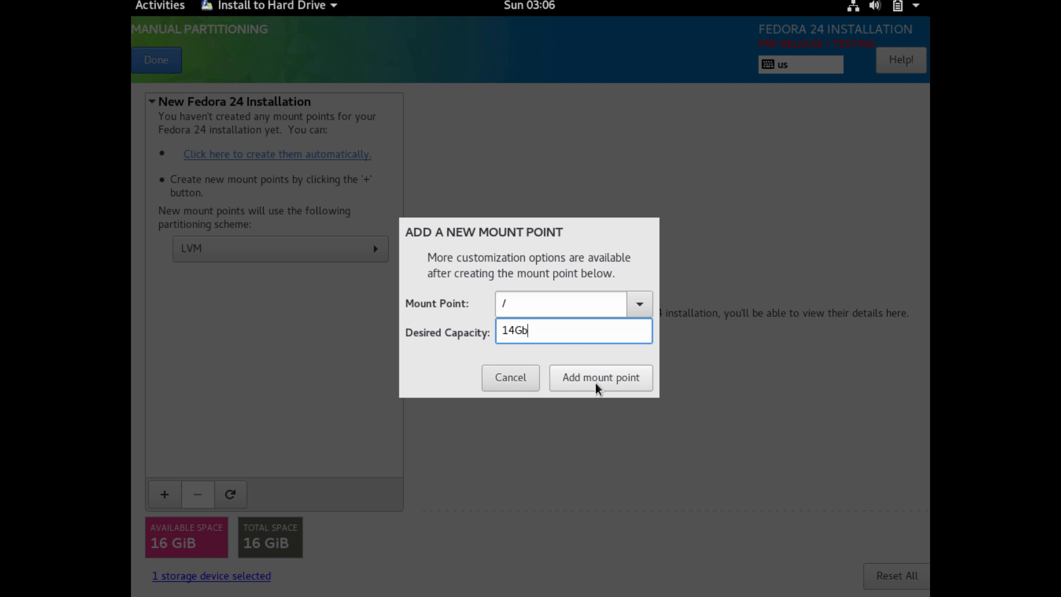
left_click(599, 376)
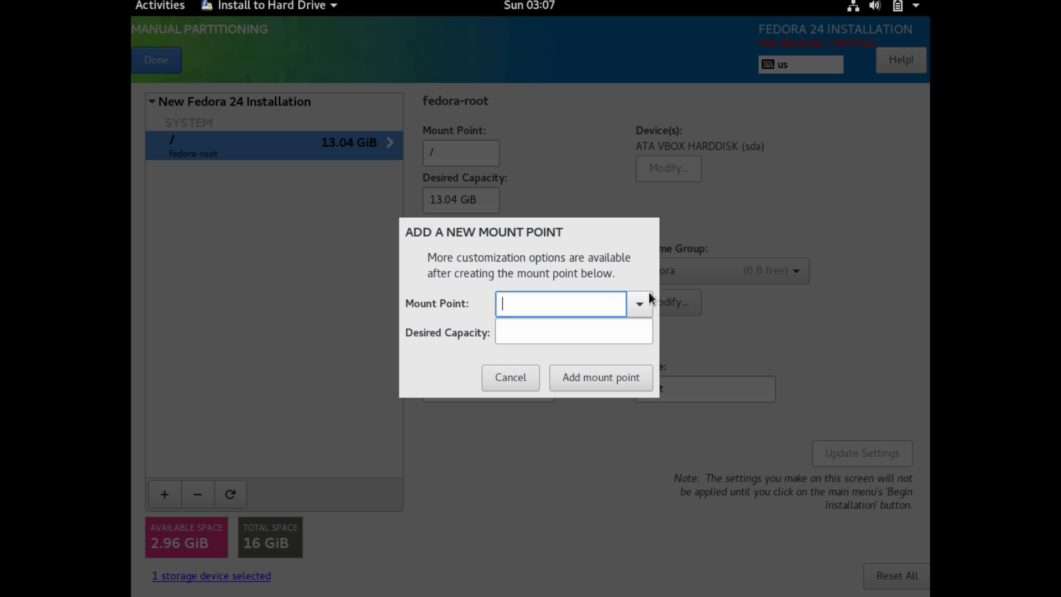
Add /boot at 500Mb and enter a swap mount point with capacity 2.49
type("/boot")
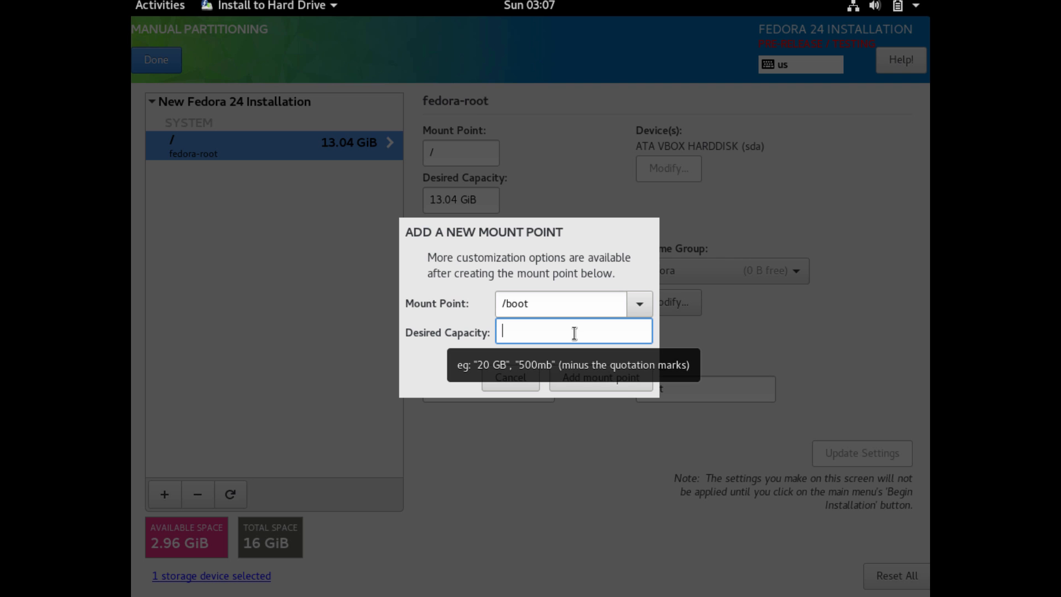
type("500Mb")
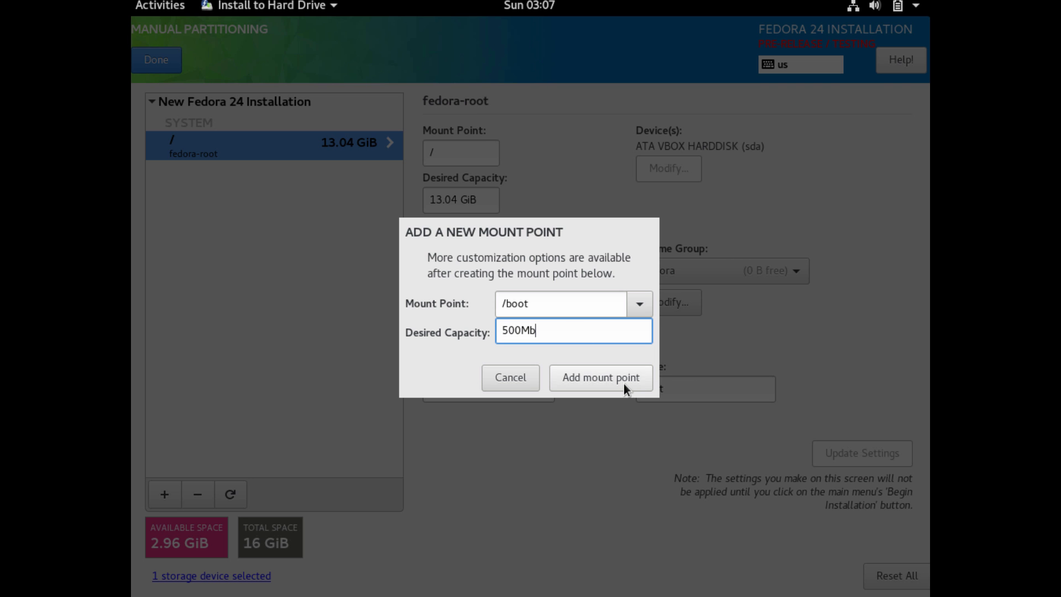
left_click(599, 376)
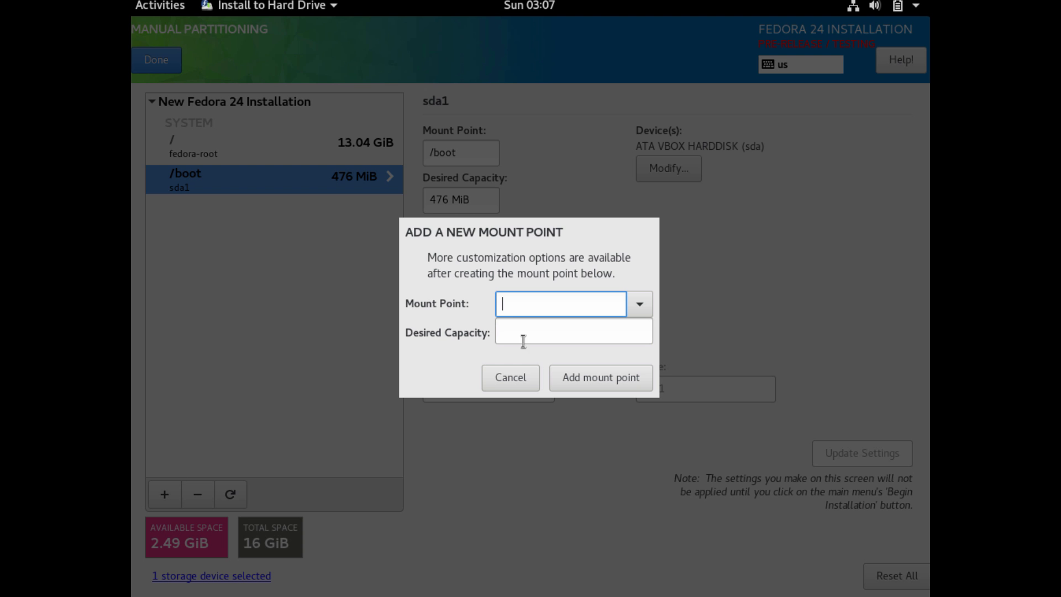
type("swap")
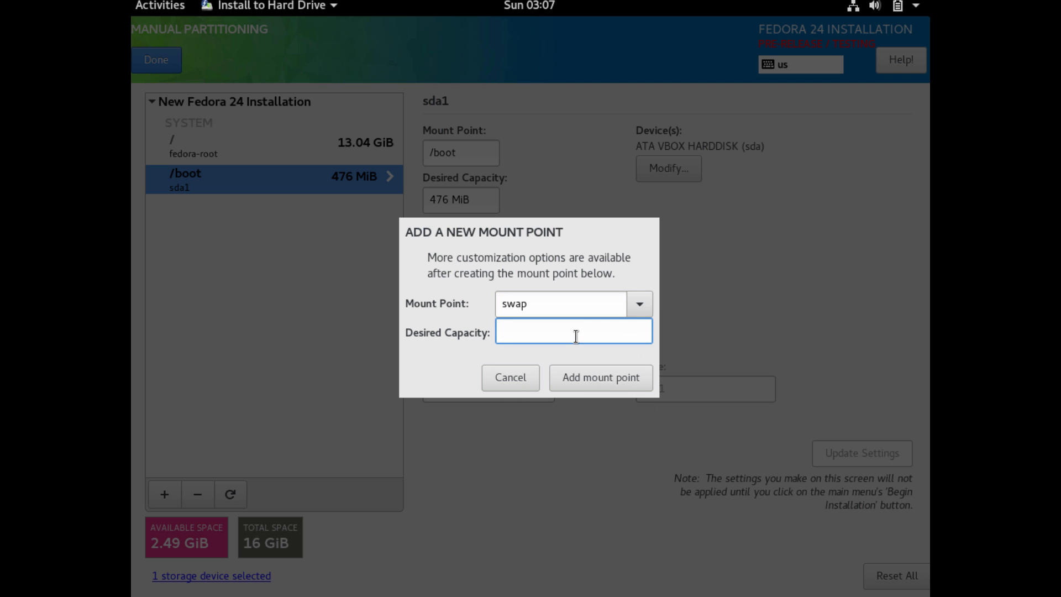
type("2.49")
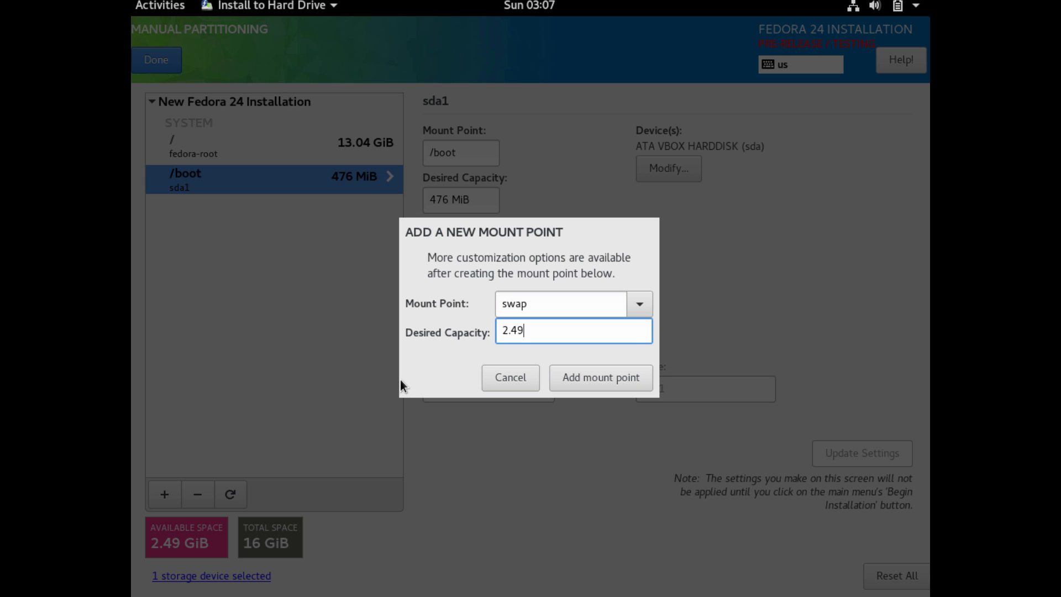
mouse_move(622, 589)
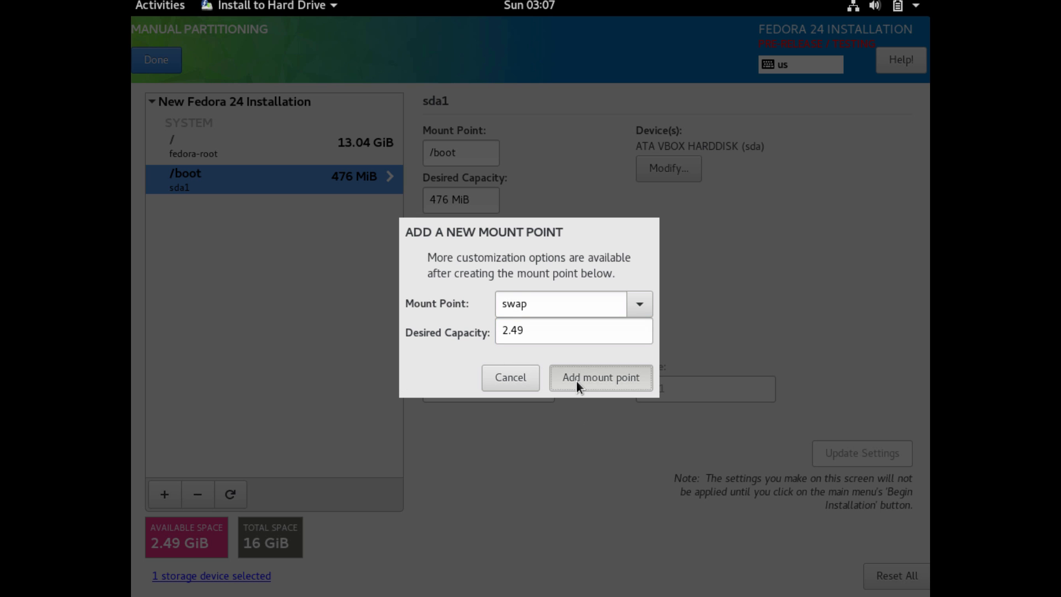
Create the swap entry, keep ext4 for root, review /boot and accept the partition changes
left_click(599, 377)
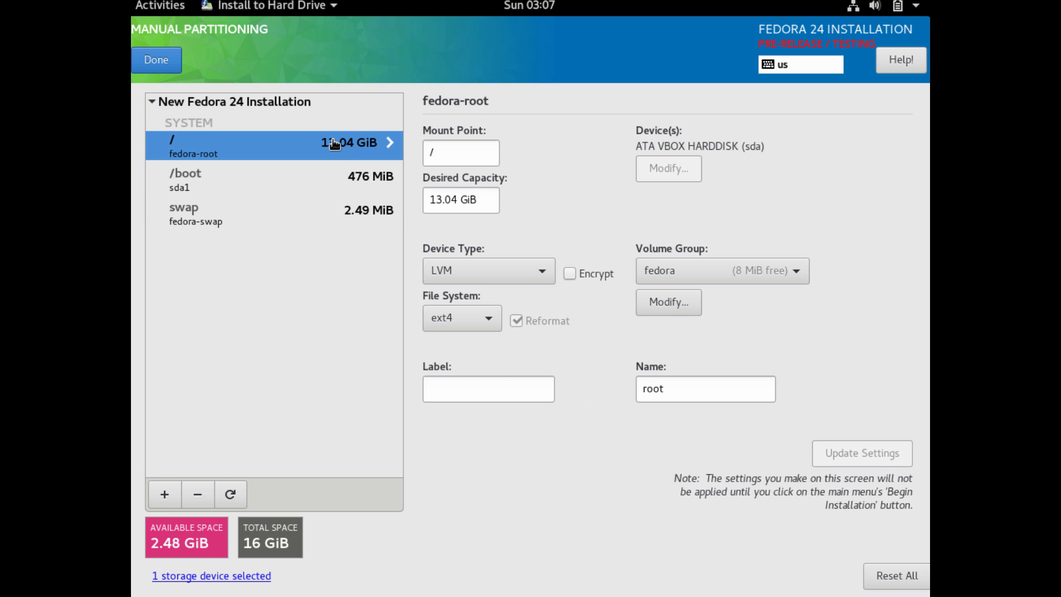
left_click(461, 318)
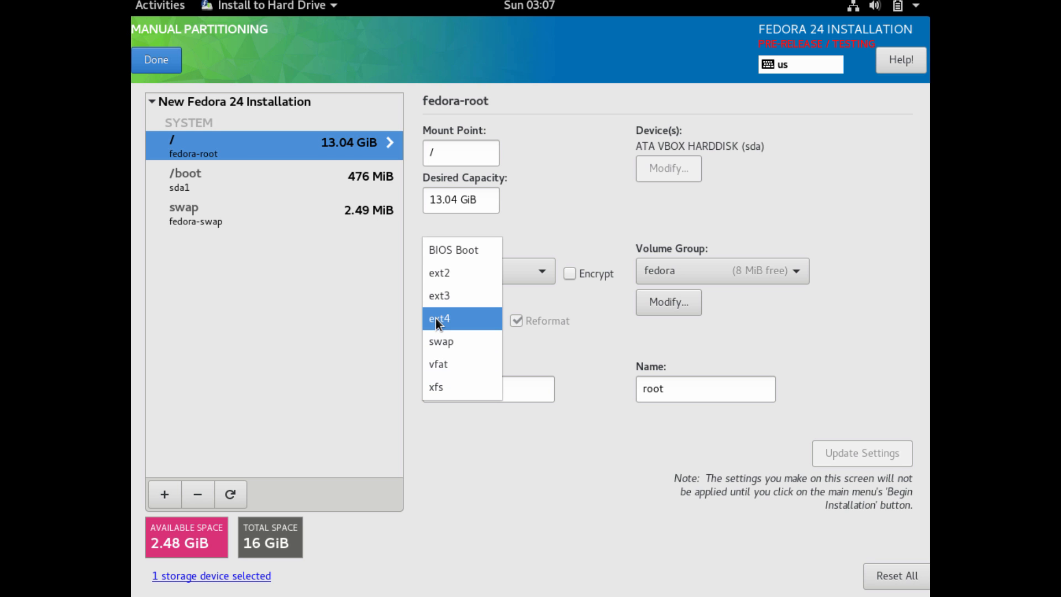
left_click(438, 318)
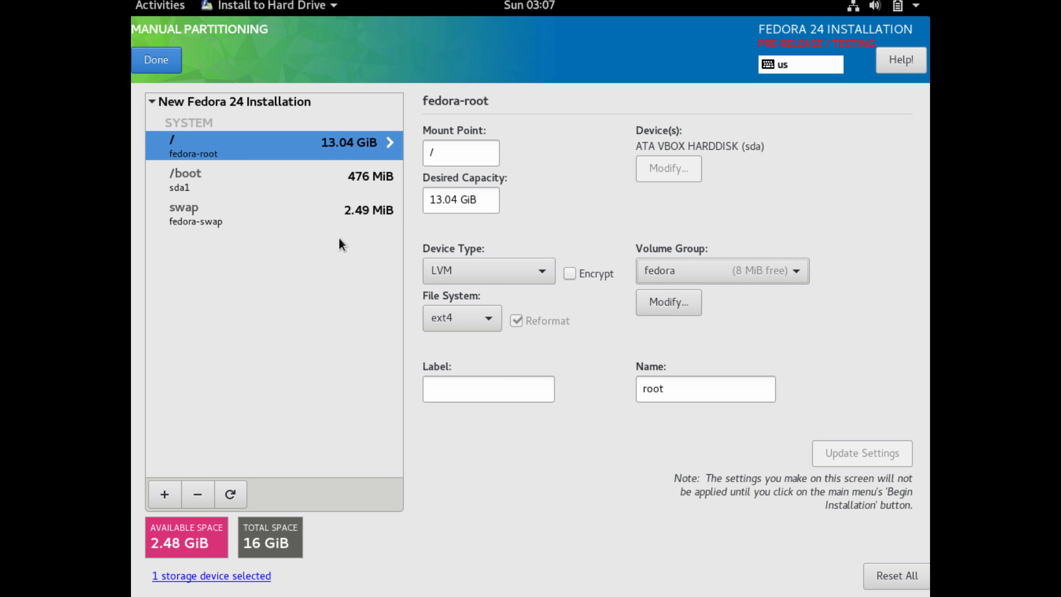
left_click(189, 180)
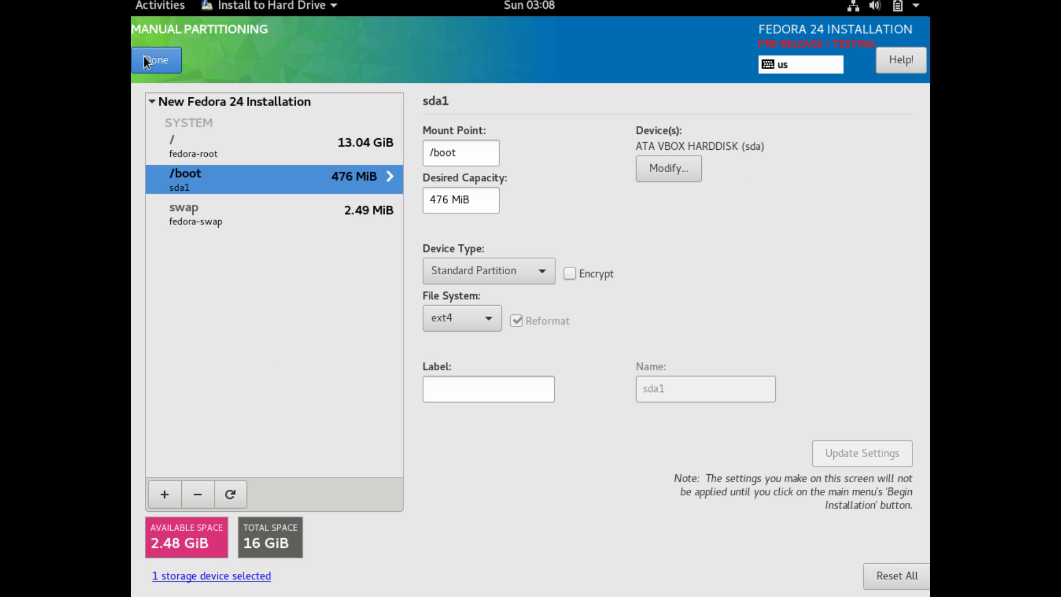
left_click(156, 59)
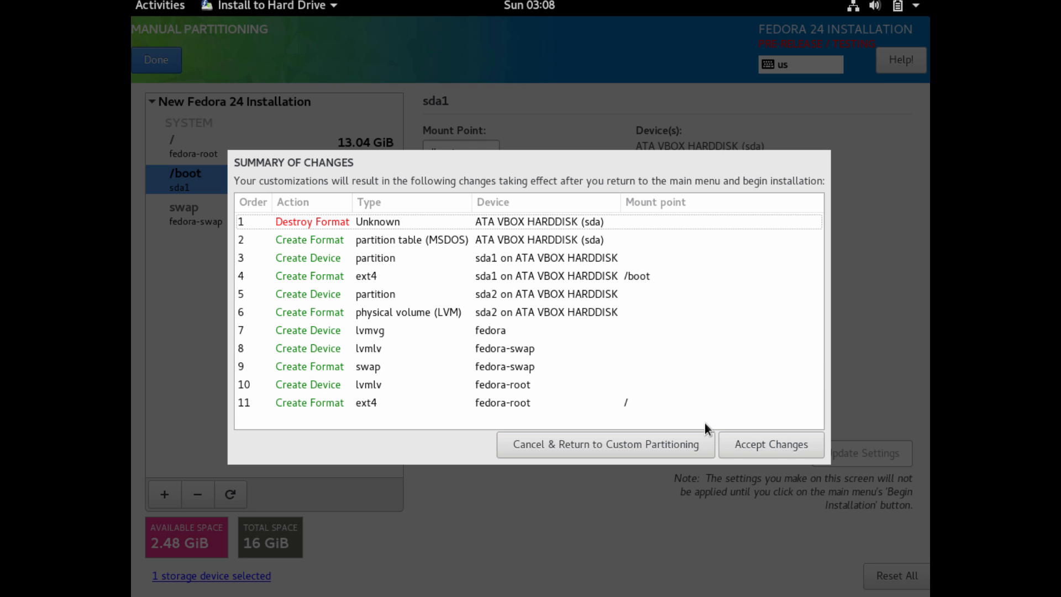
left_click(770, 444)
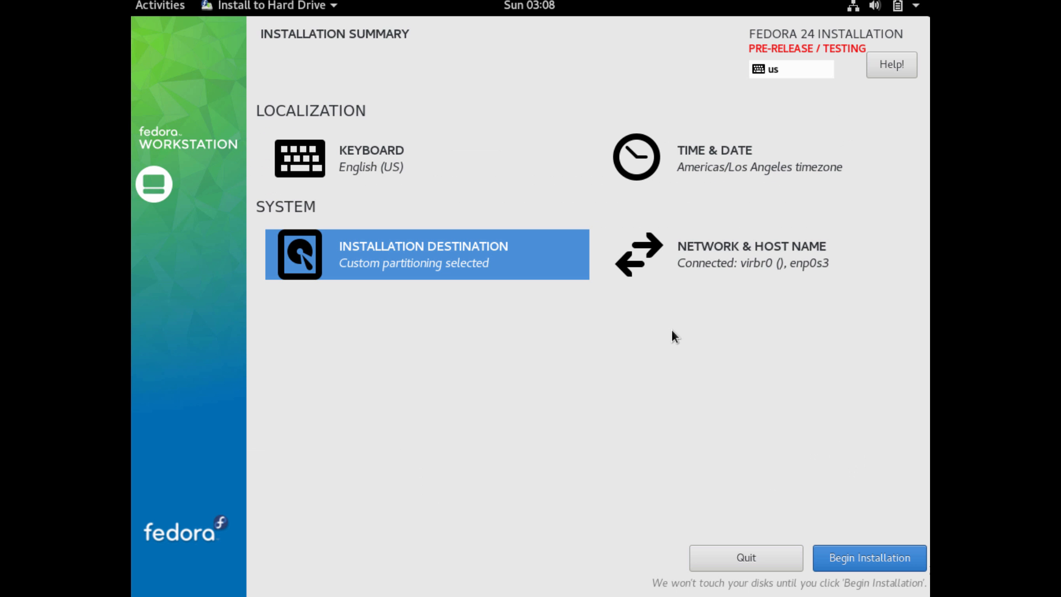
Set the host name to bitesize and begin the installation
left_click(751, 254)
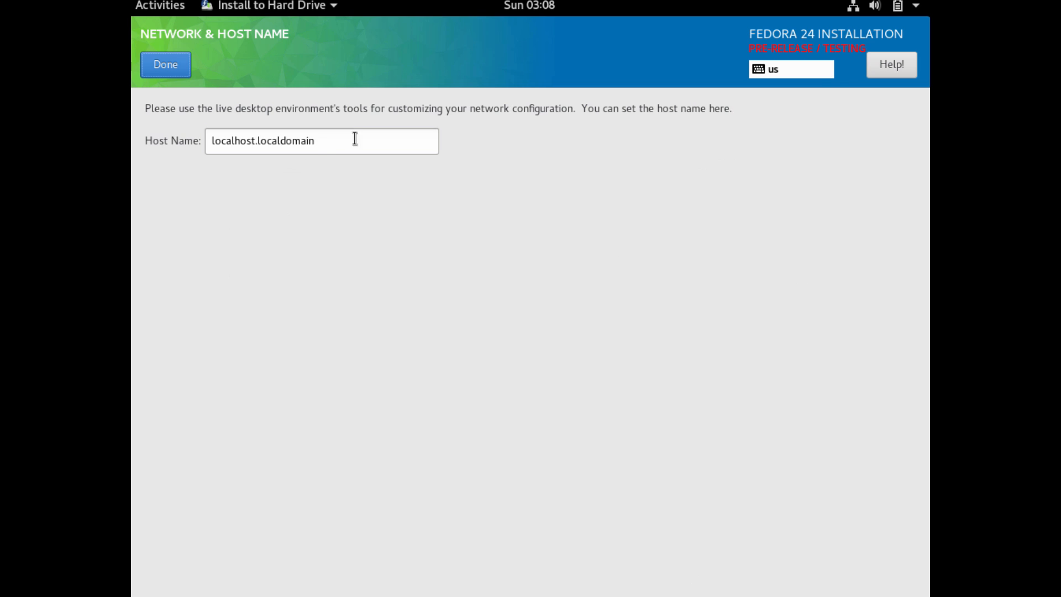
type("f")
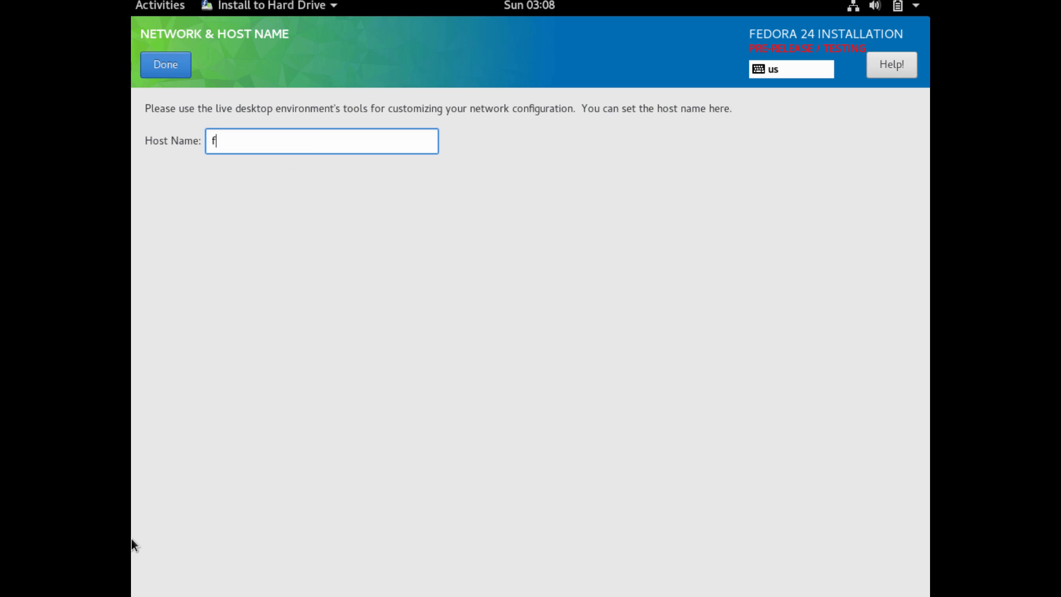
type("bite")
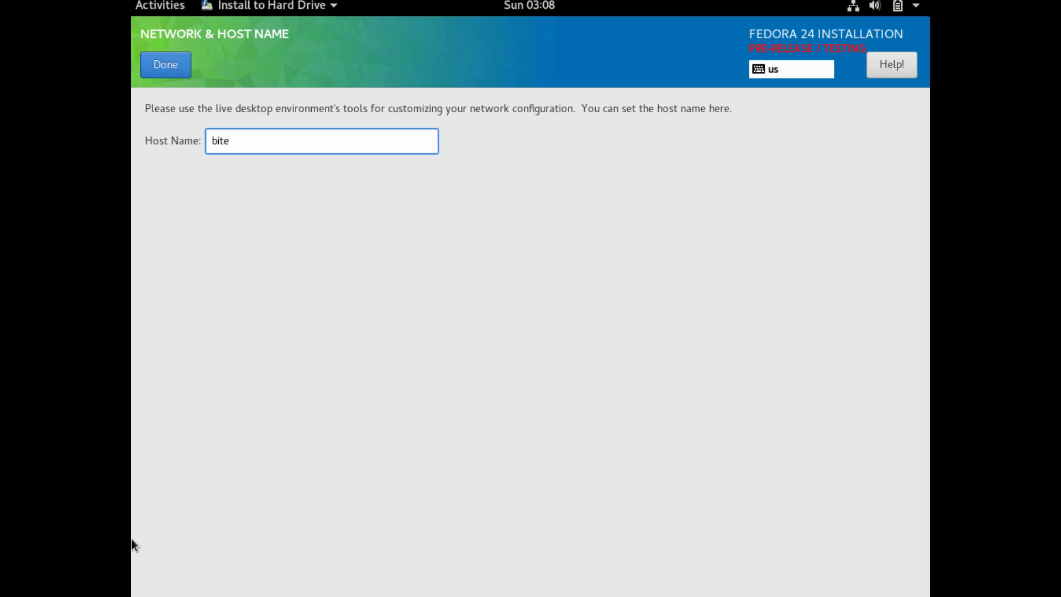
type("size")
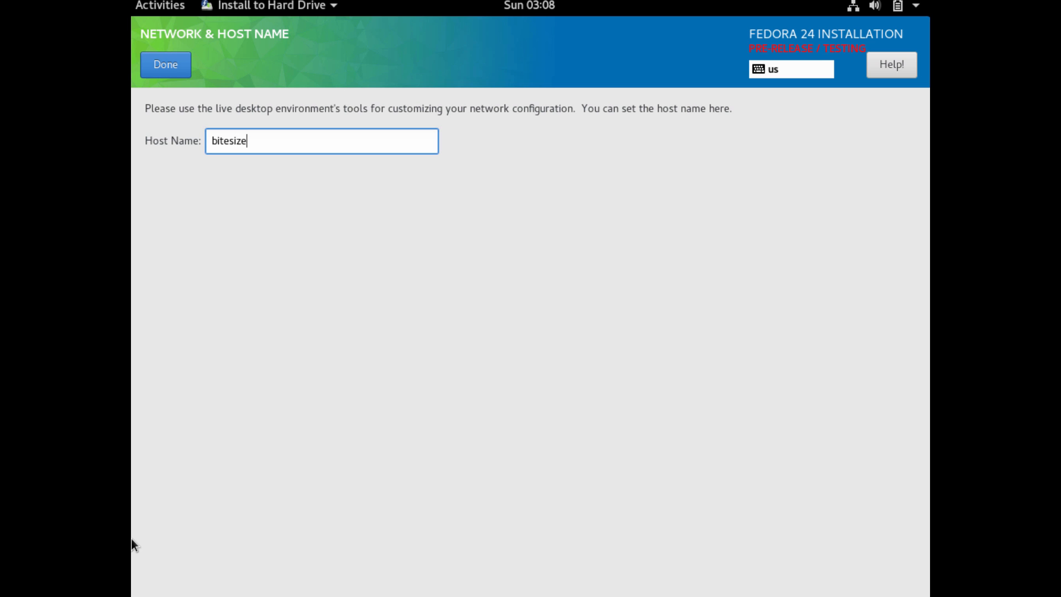
mouse_move(869, 580)
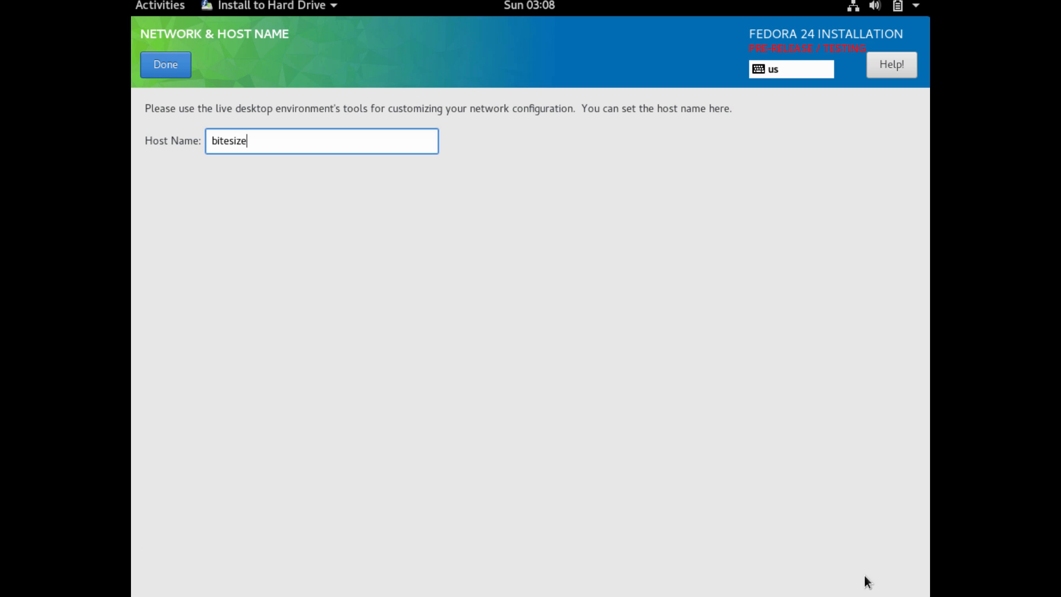
left_click(165, 64)
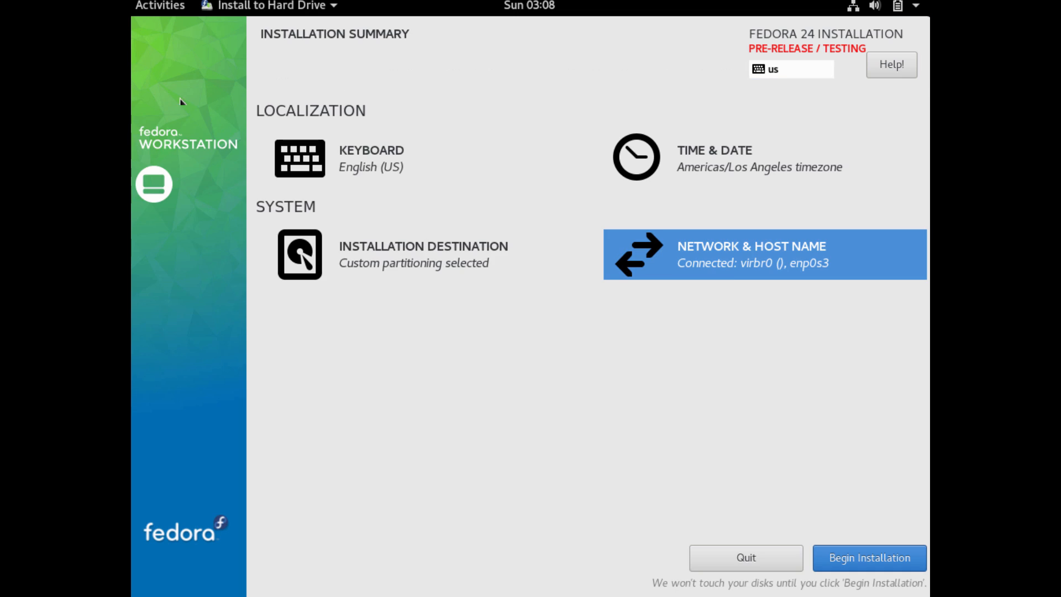
left_click(751, 255)
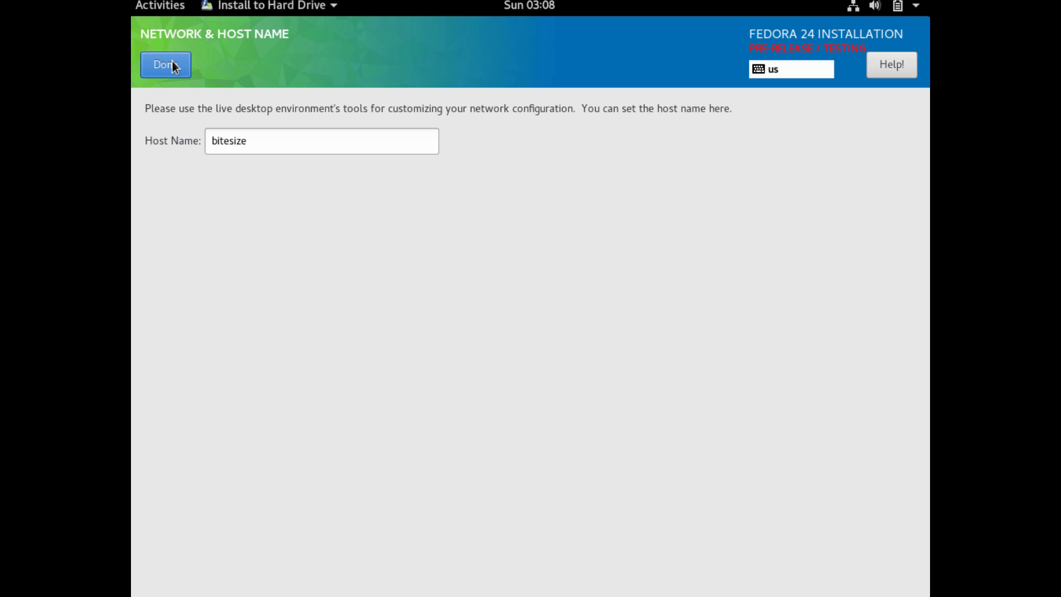
left_click(165, 64)
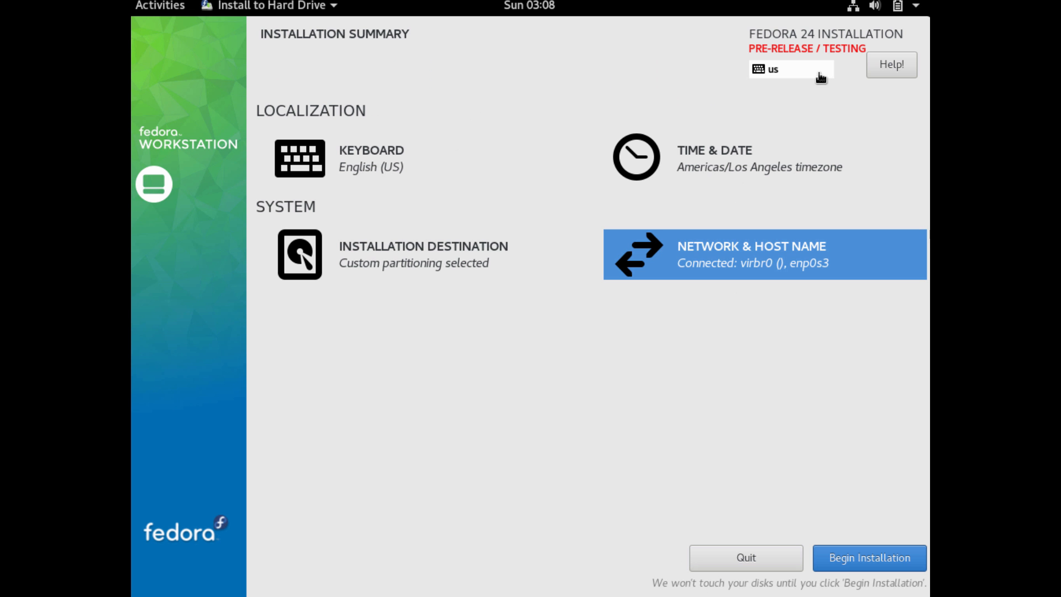
left_click(869, 557)
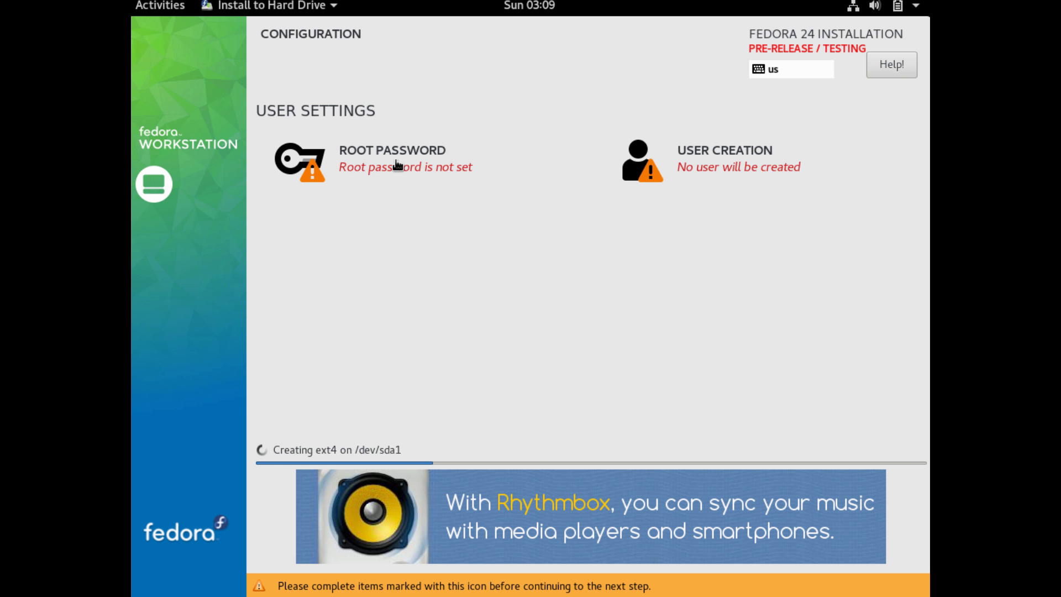
Set a Strong root password while the installation progresses
left_click(392, 160)
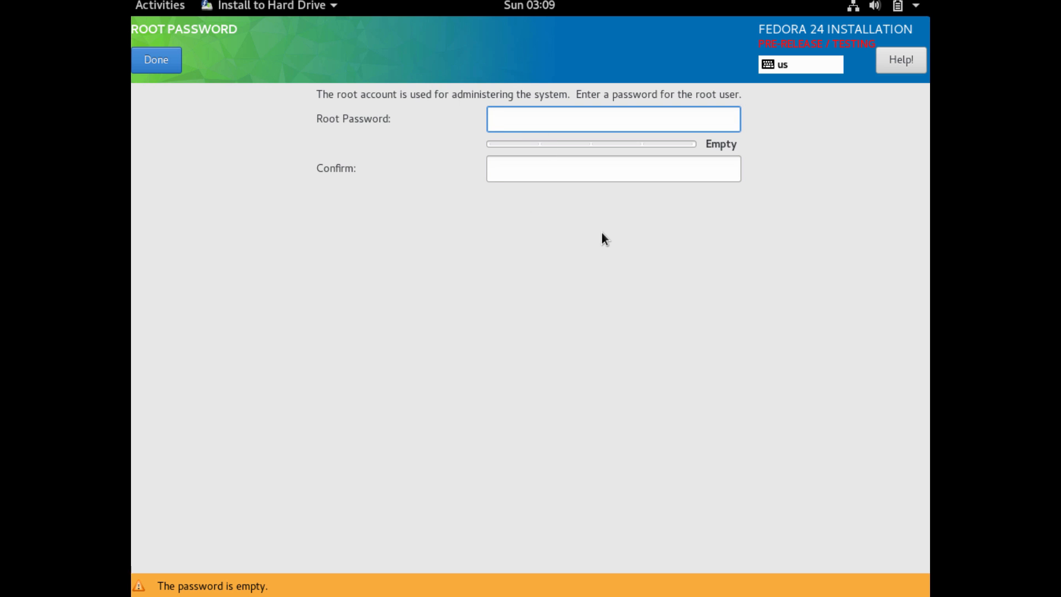
type("password")
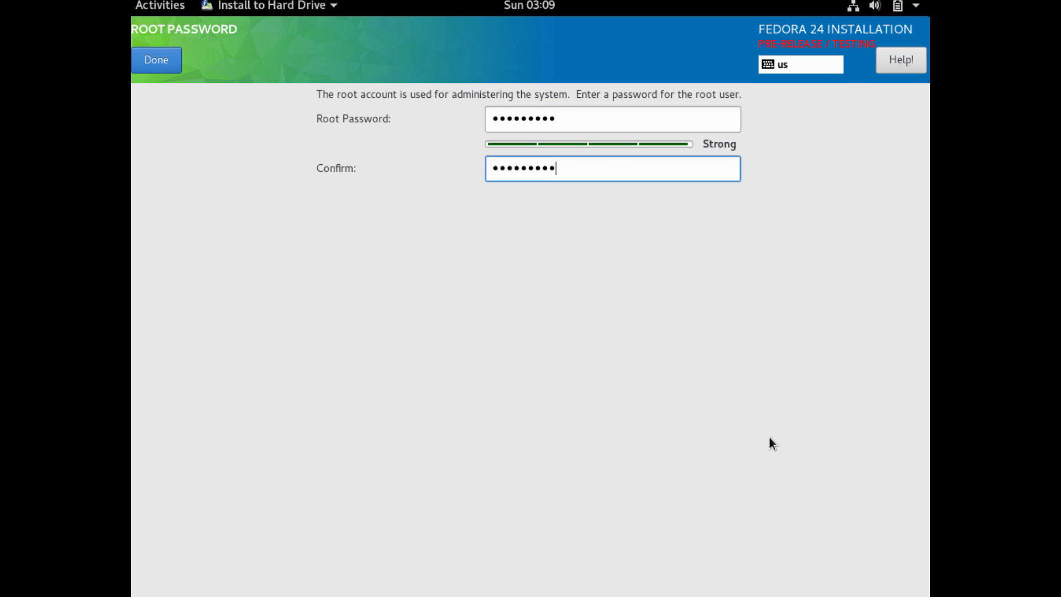
left_click(156, 60)
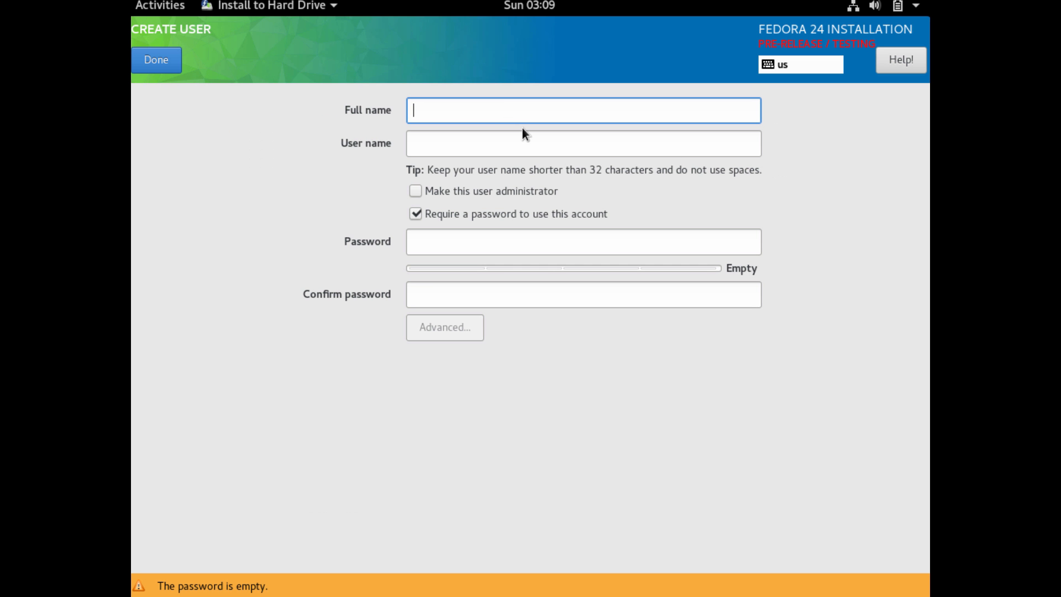
Create administrator user 'data' with a confirmed password, briefly checking Advanced settings
type("da")
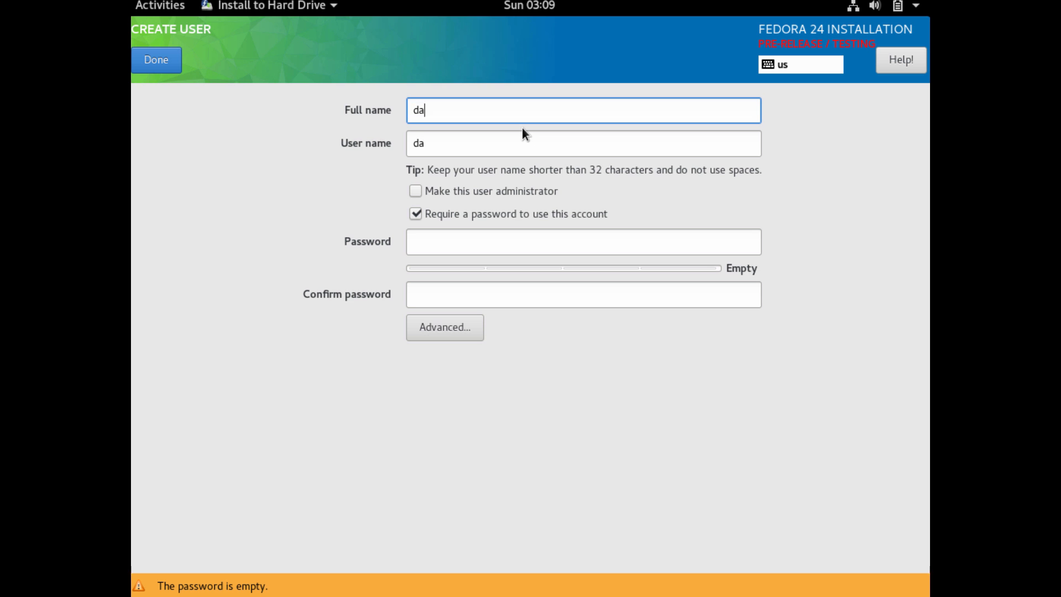
type("ta")
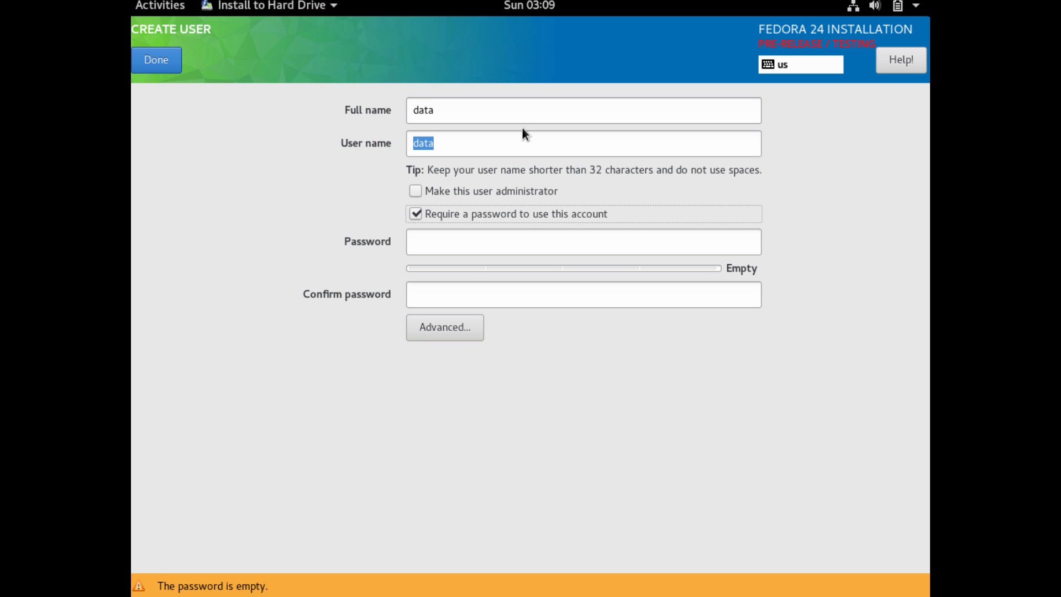
left_click(444, 327)
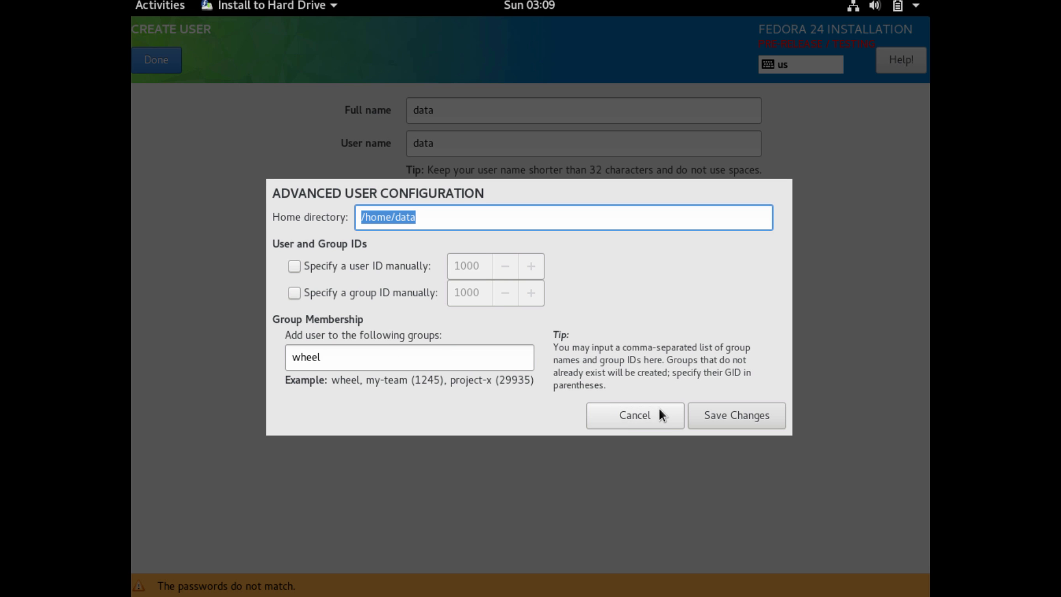
left_click(736, 415)
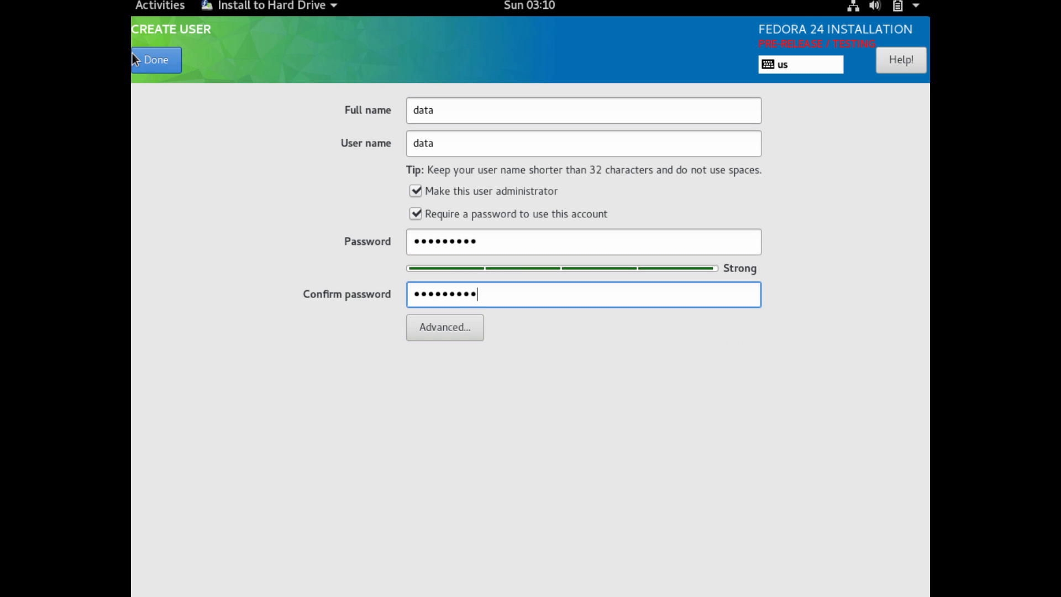
left_click(155, 60)
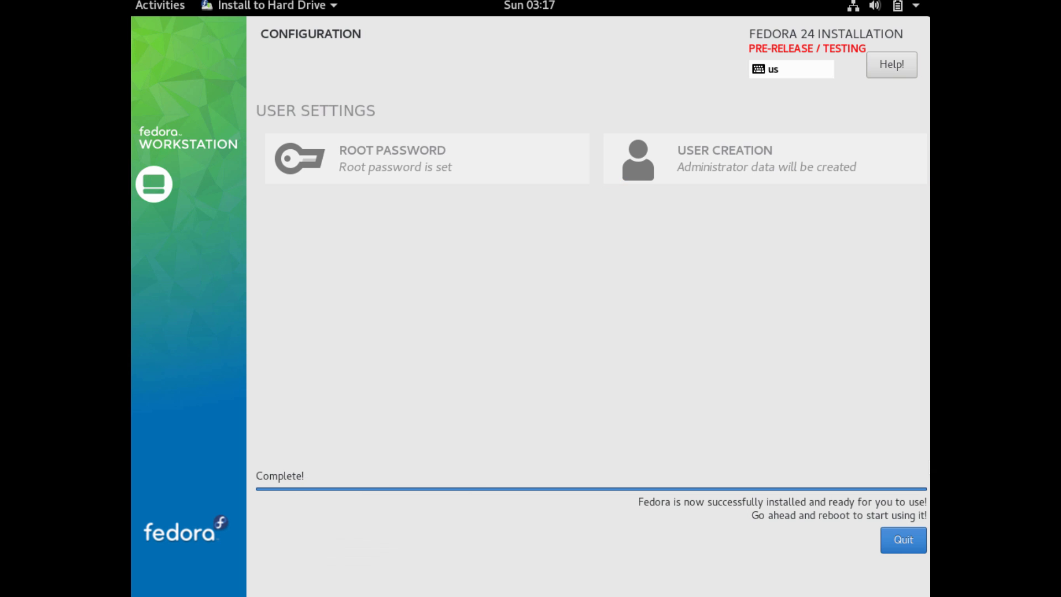
mouse_move(901, 590)
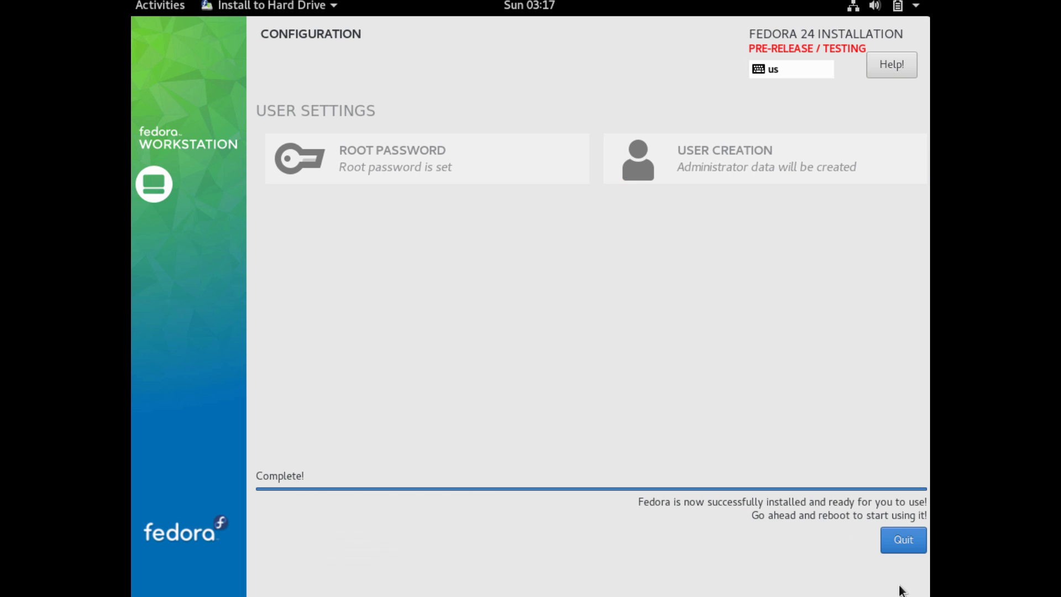
mouse_move(877, 512)
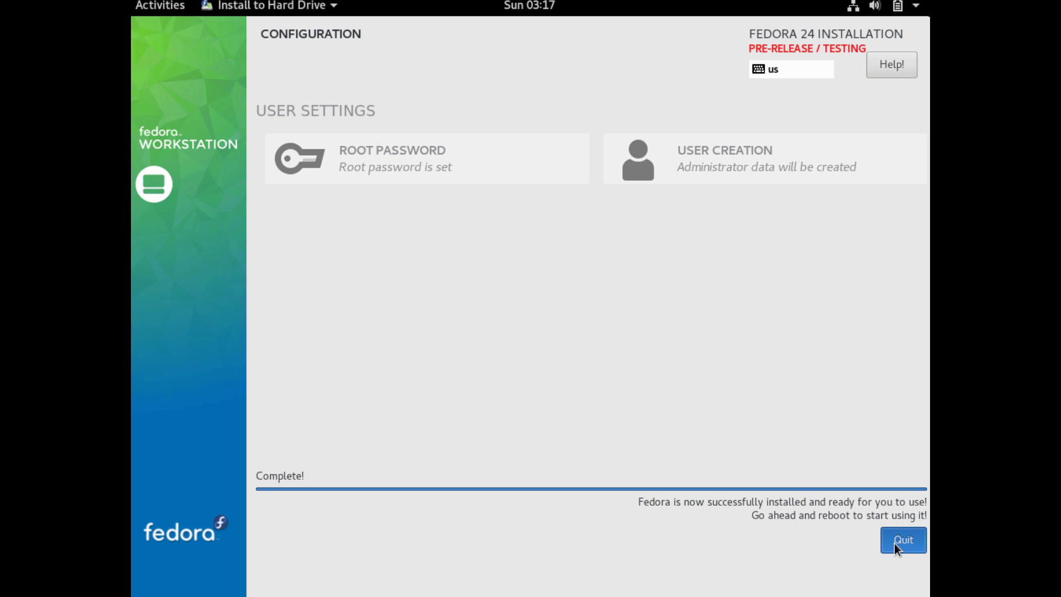
Quit the finished installer and power down the live system to restart
left_click(903, 539)
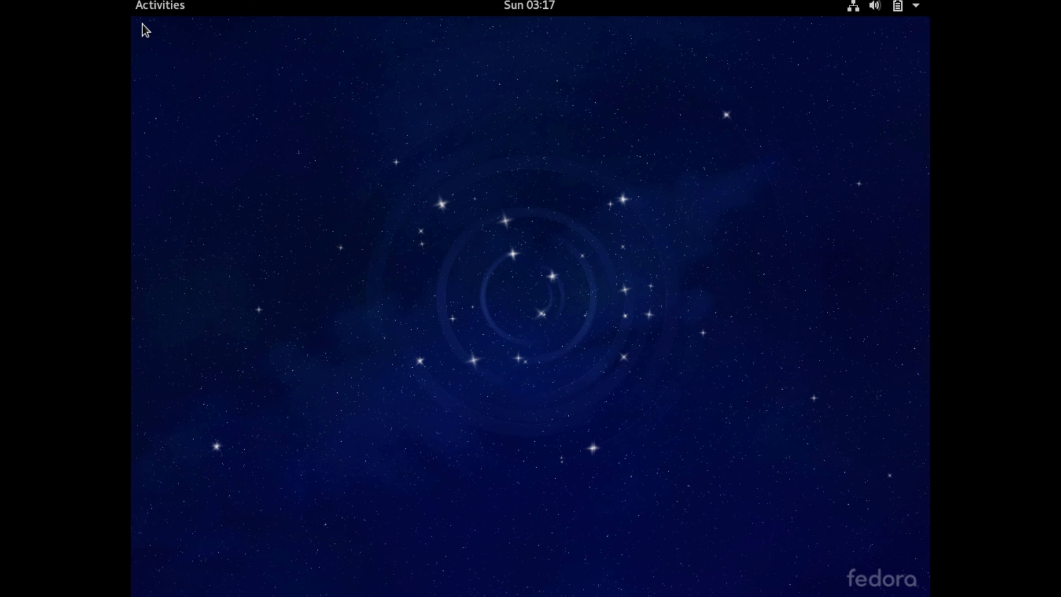
left_click(161, 7)
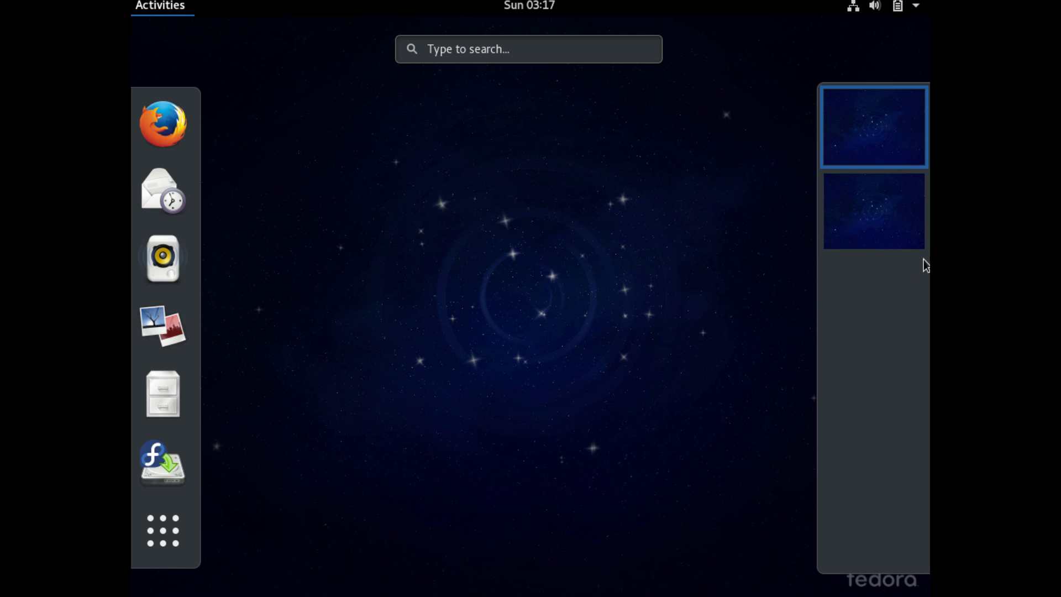
left_click(915, 6)
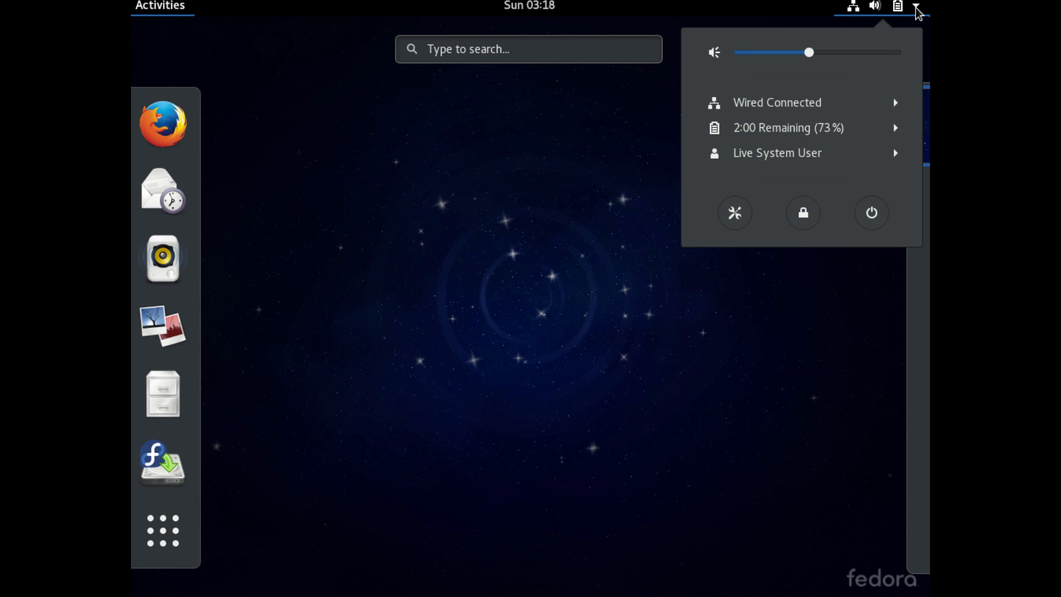
left_click(872, 212)
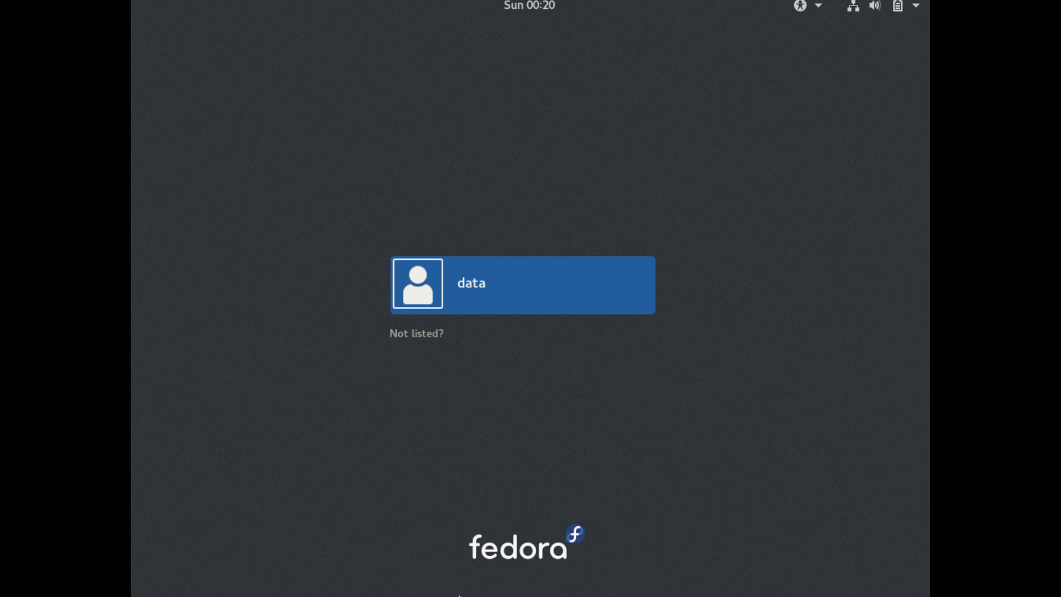
mouse_move(848, 586)
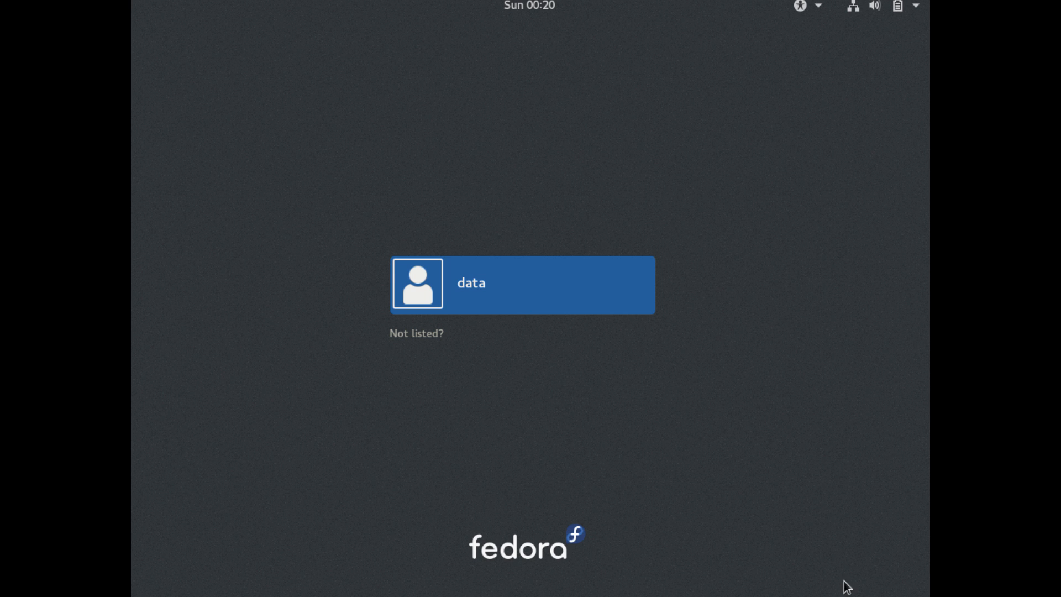
Sign in via 'Not listed?' with a manually entered username to start the desktop session
left_click(521, 285)
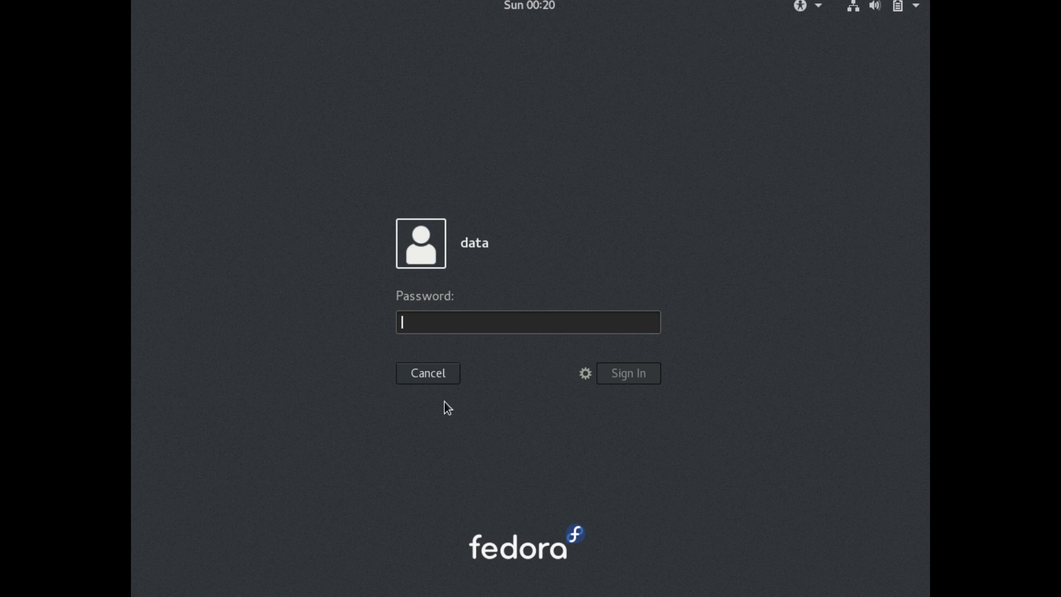
left_click(426, 373)
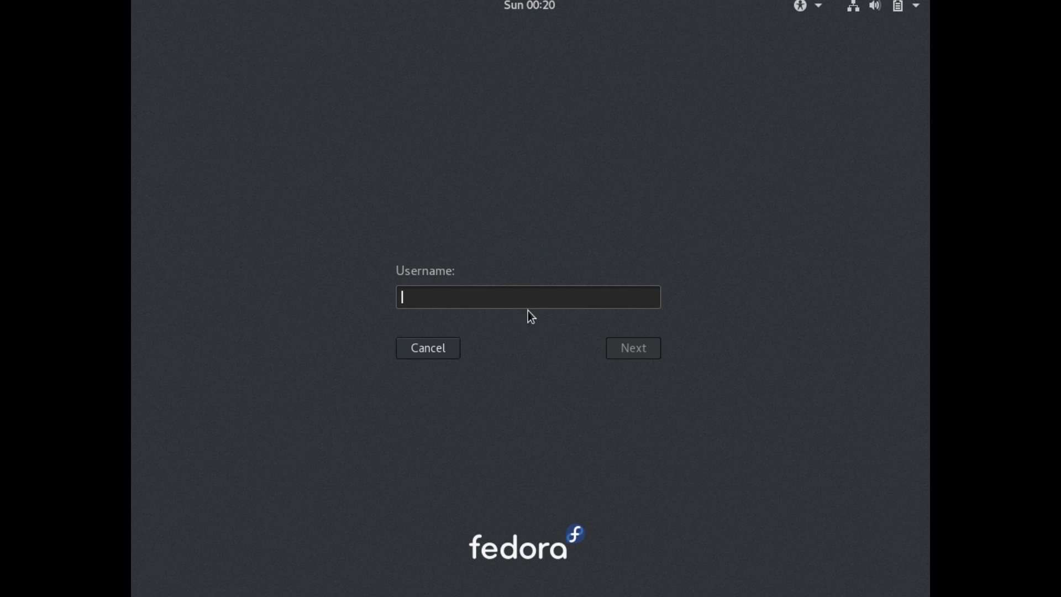
type("r")
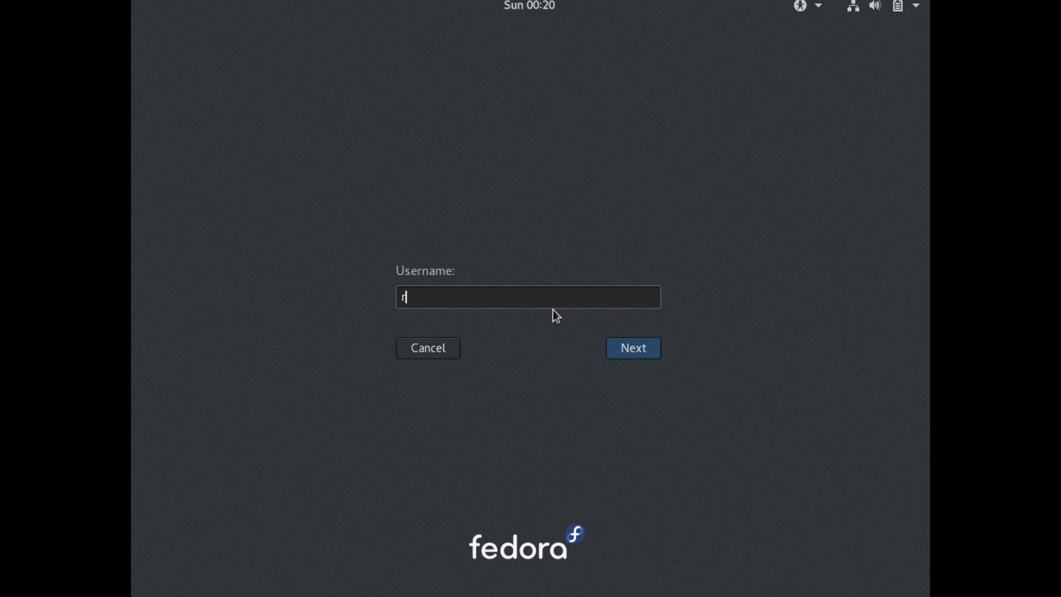
left_click(631, 347)
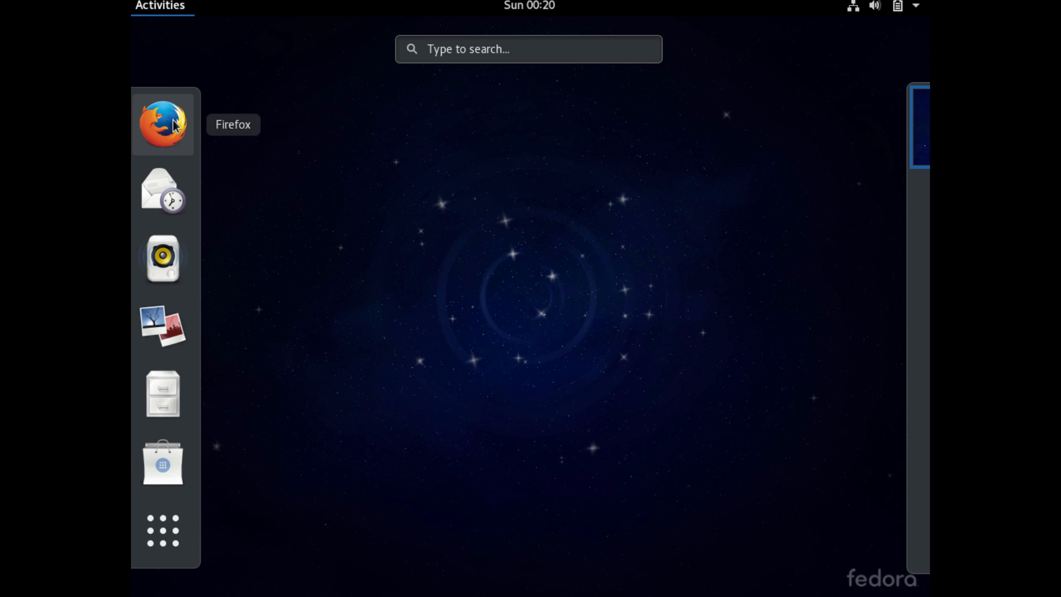
mouse_move(163, 395)
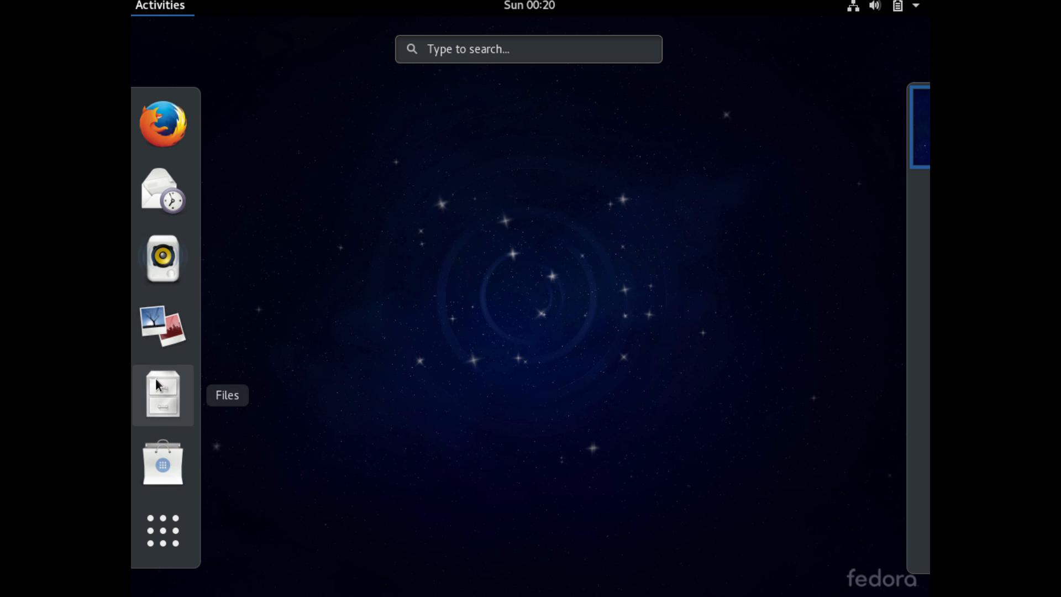
left_click(162, 531)
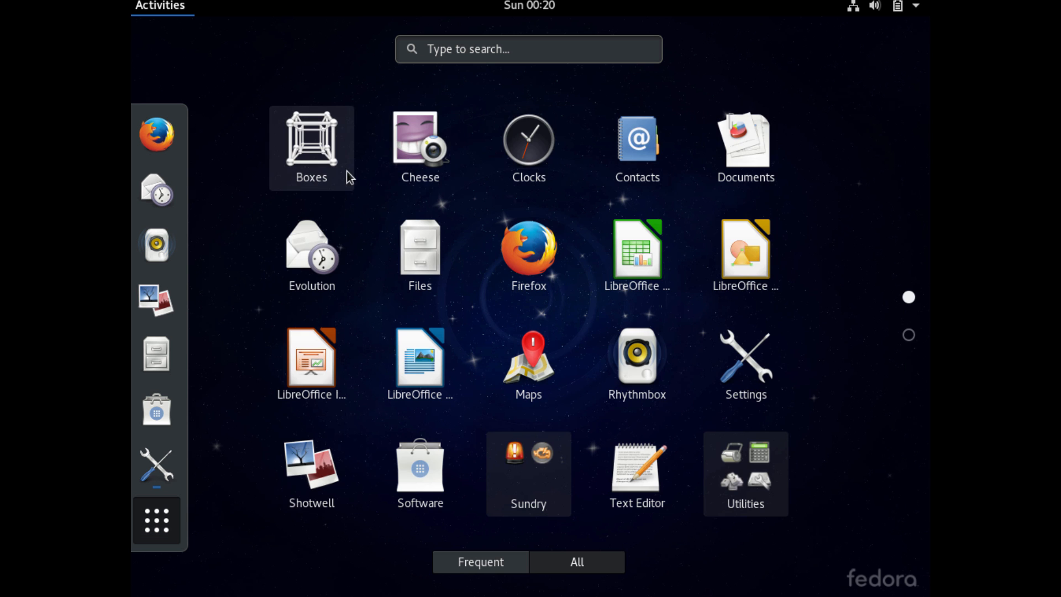
mouse_move(745, 254)
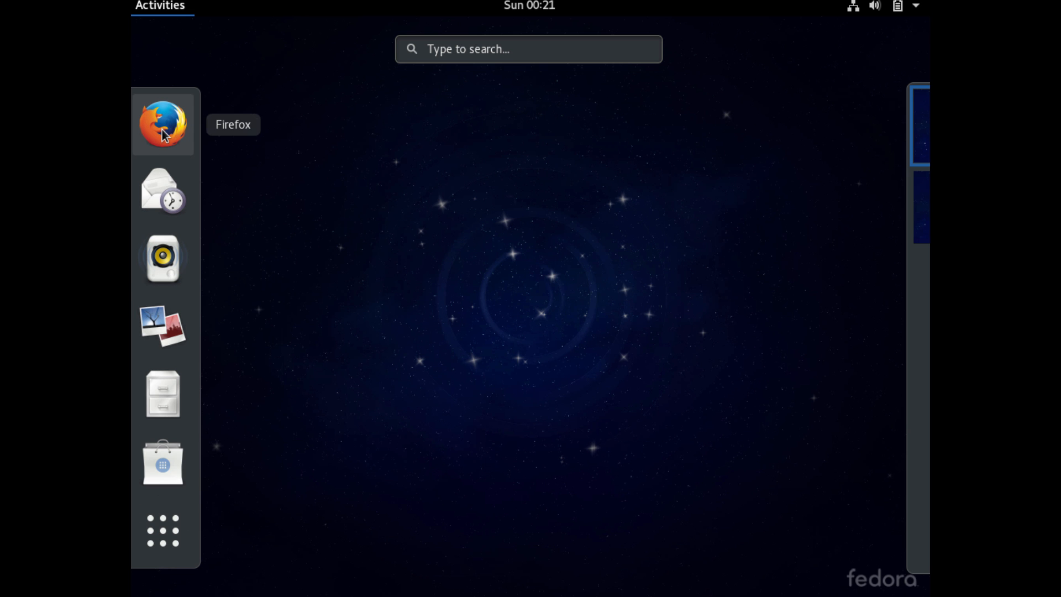
mouse_move(162, 463)
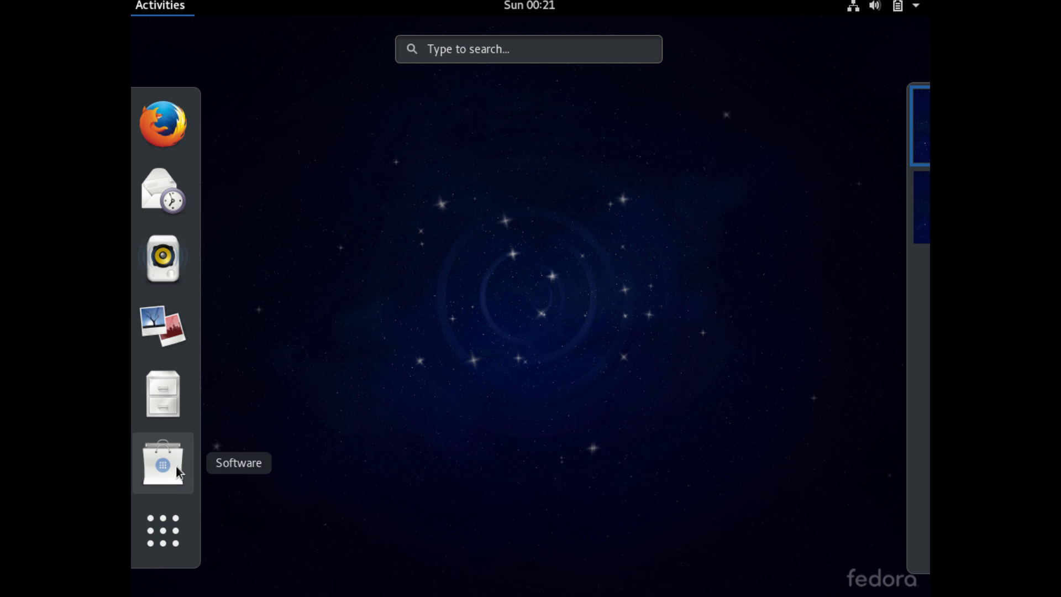
Launch GNOME Software and browse the Development Tools category
left_click(162, 462)
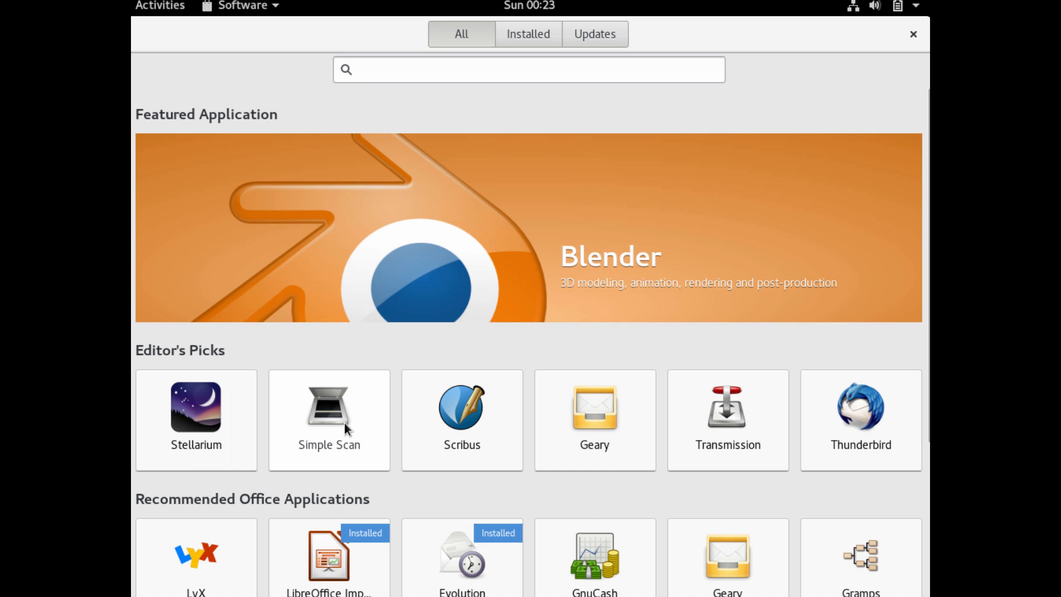
scroll("down", 3)
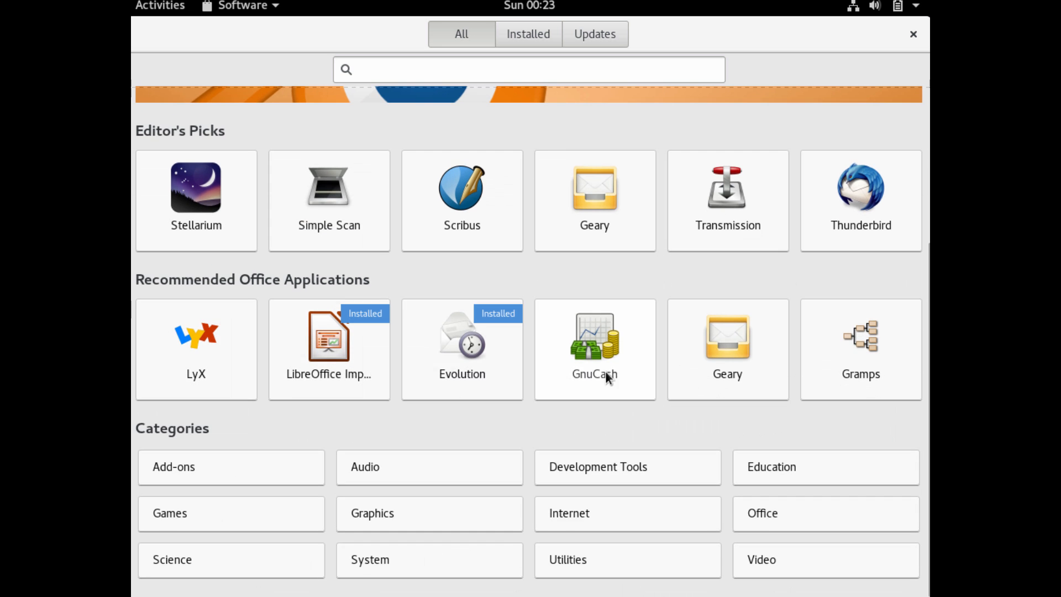
mouse_move(234, 468)
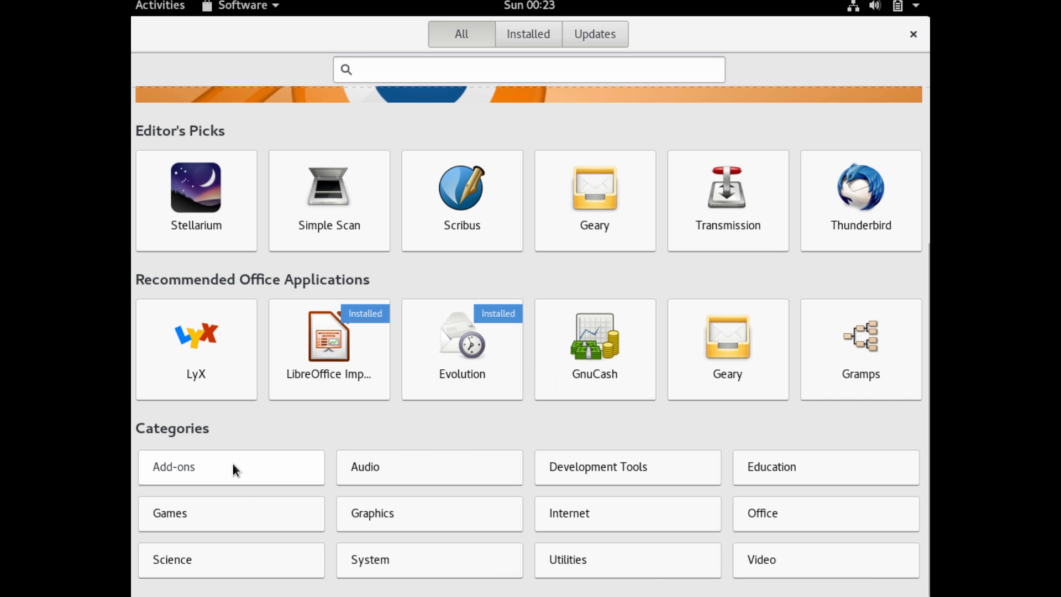
left_click(626, 466)
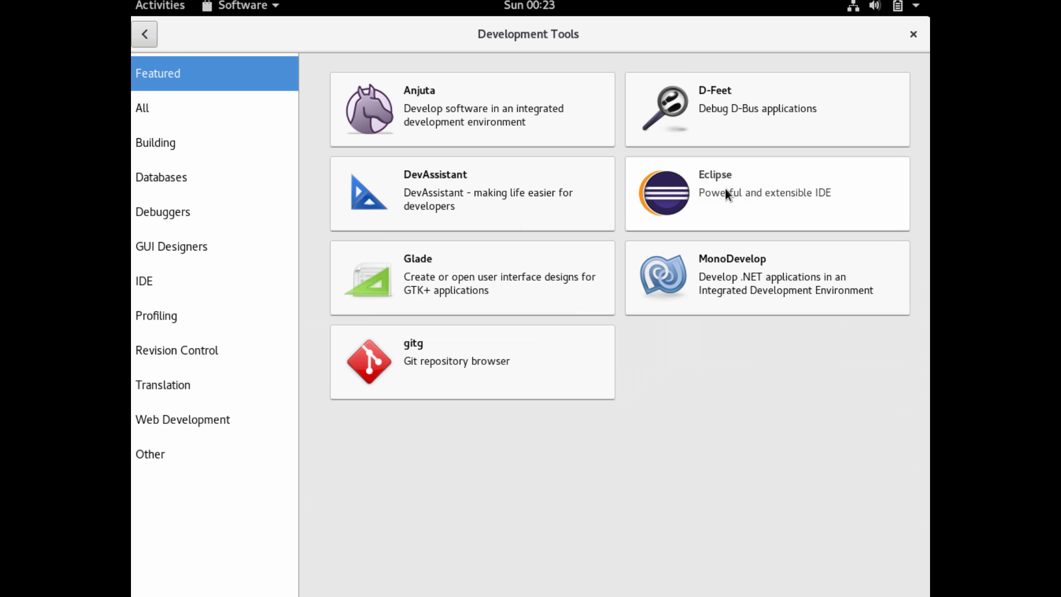